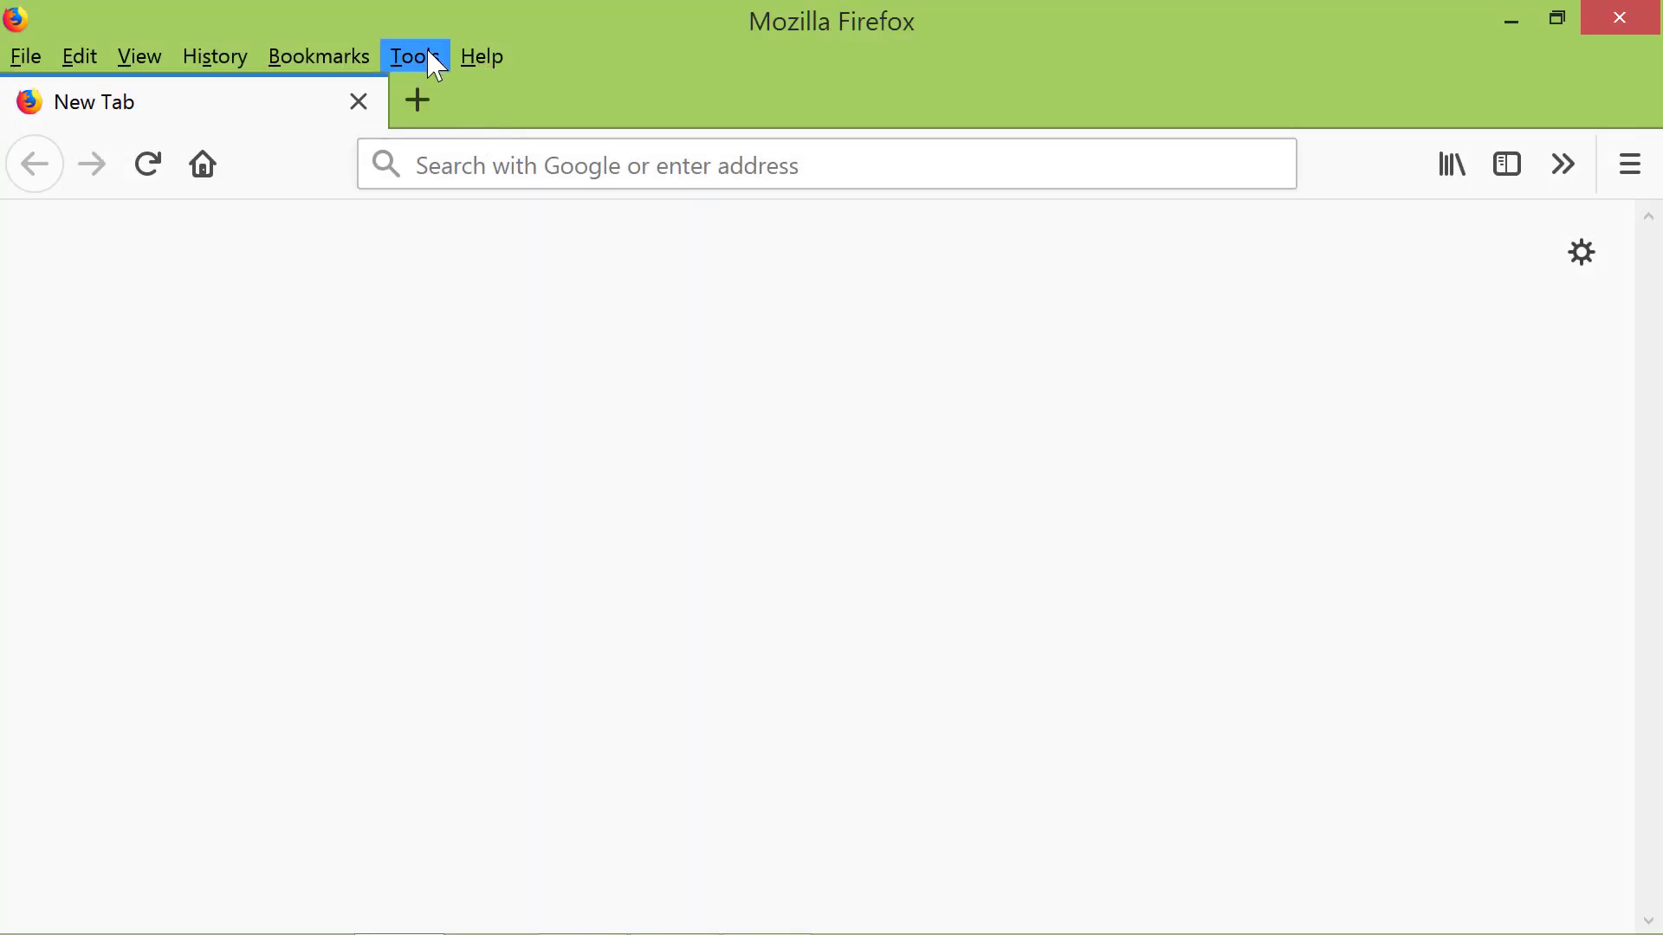
# Step: Open Firefox Options from the Tools menu
pyautogui.click(414, 57)
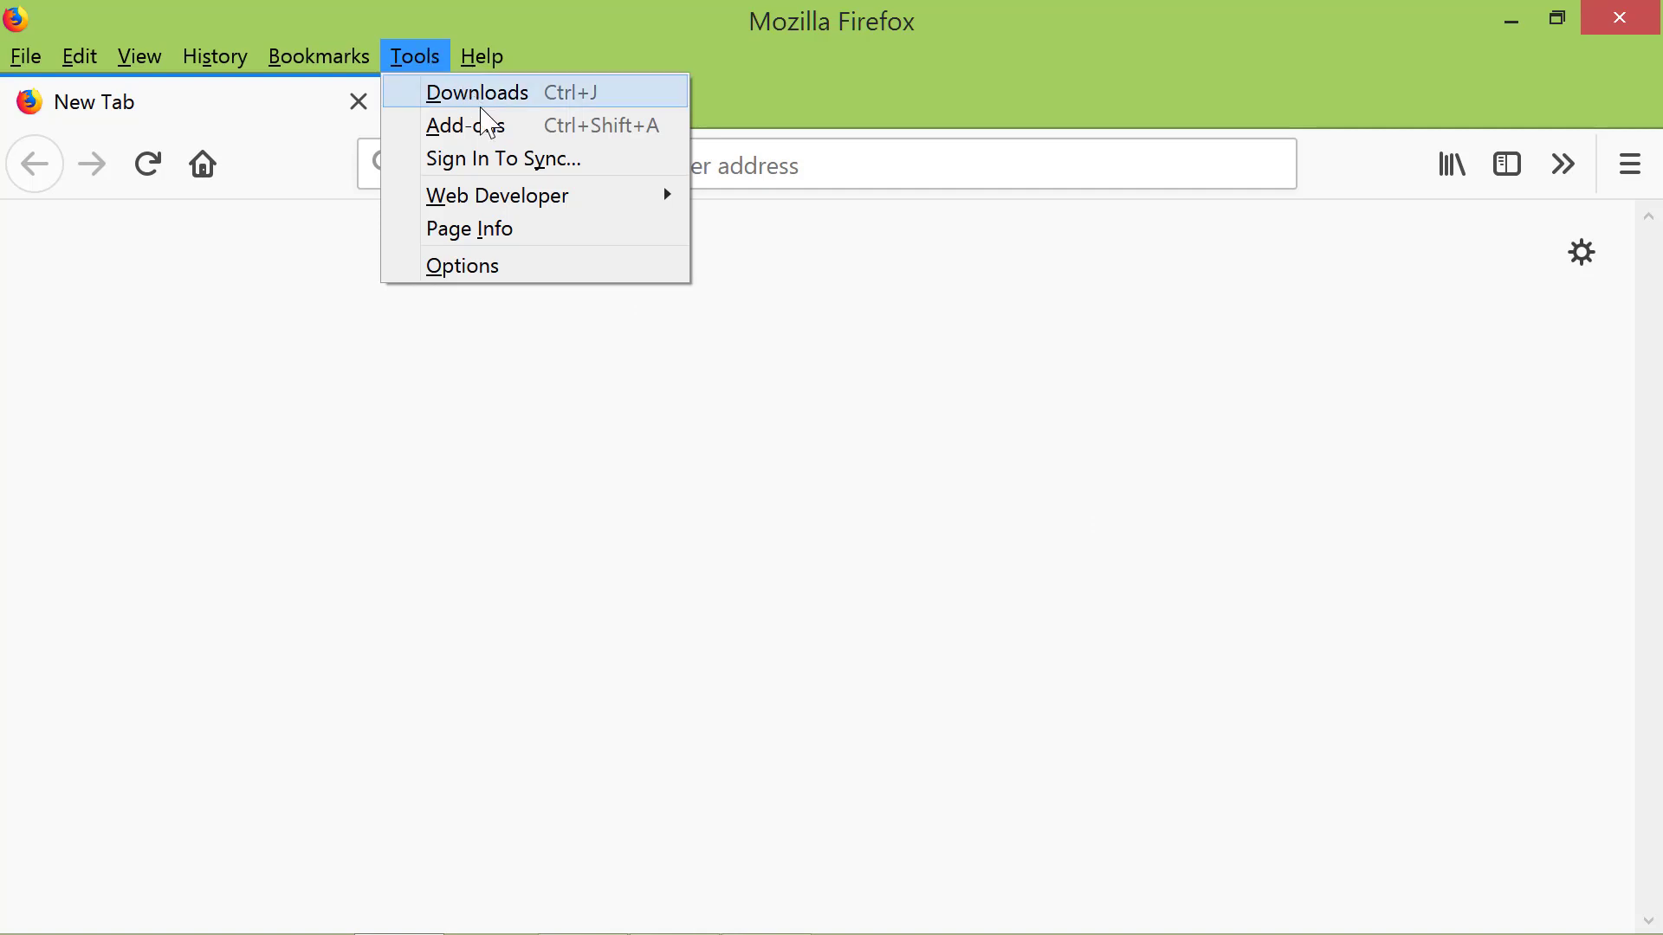
pyautogui.moveTo(556, 265)
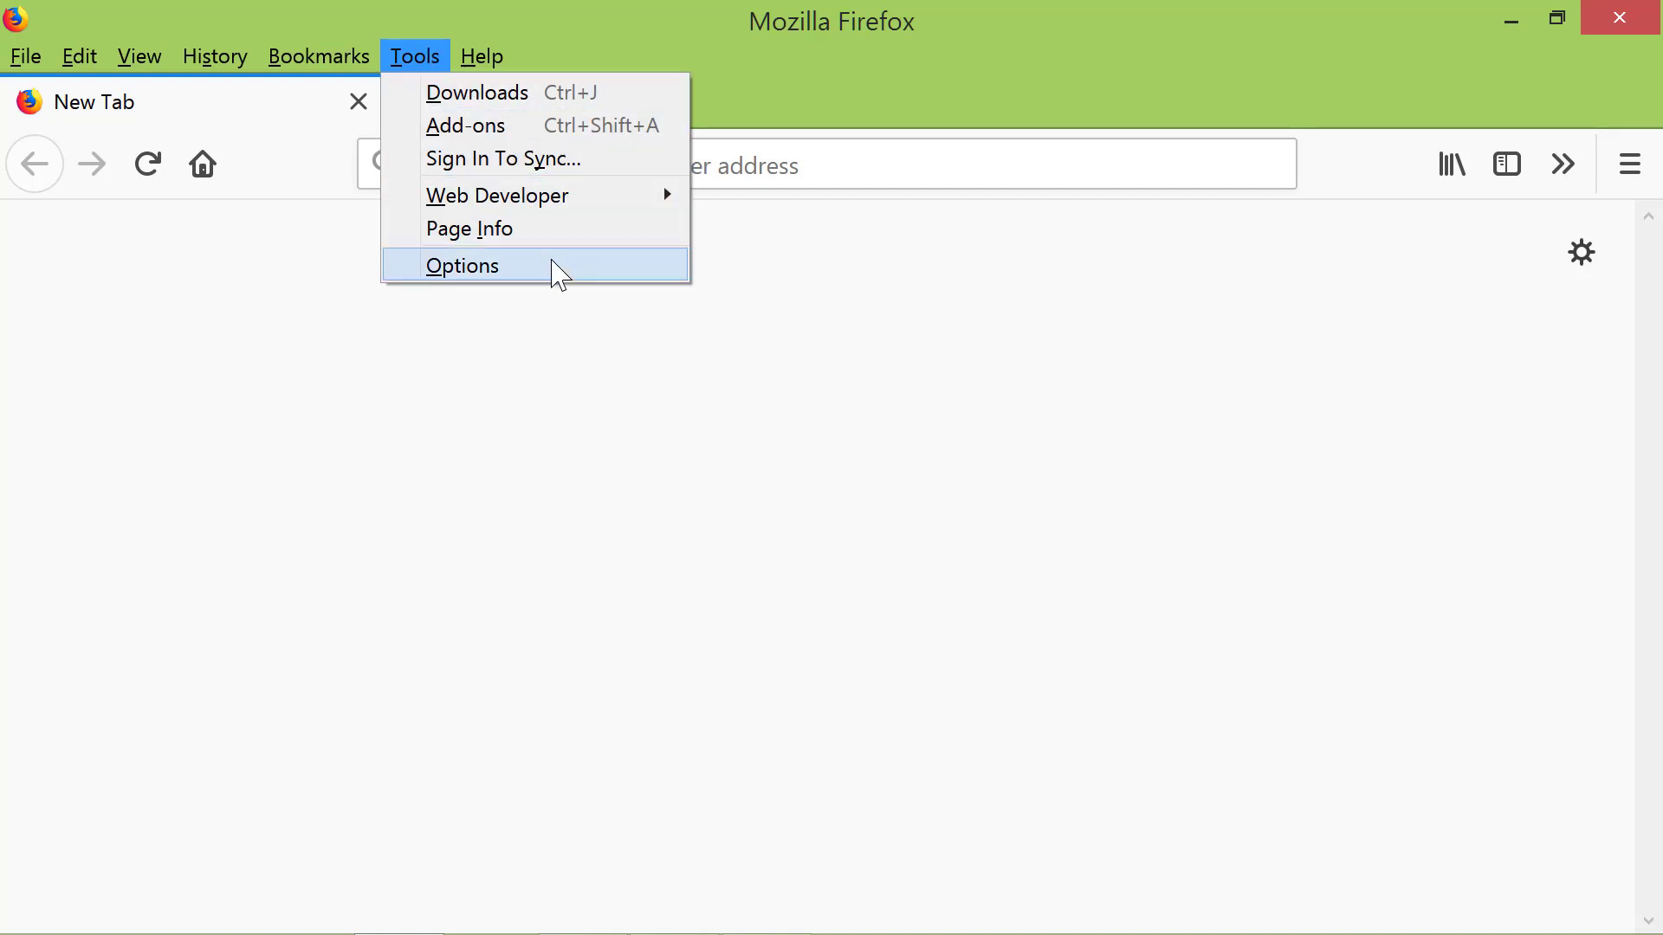
pyautogui.click(462, 265)
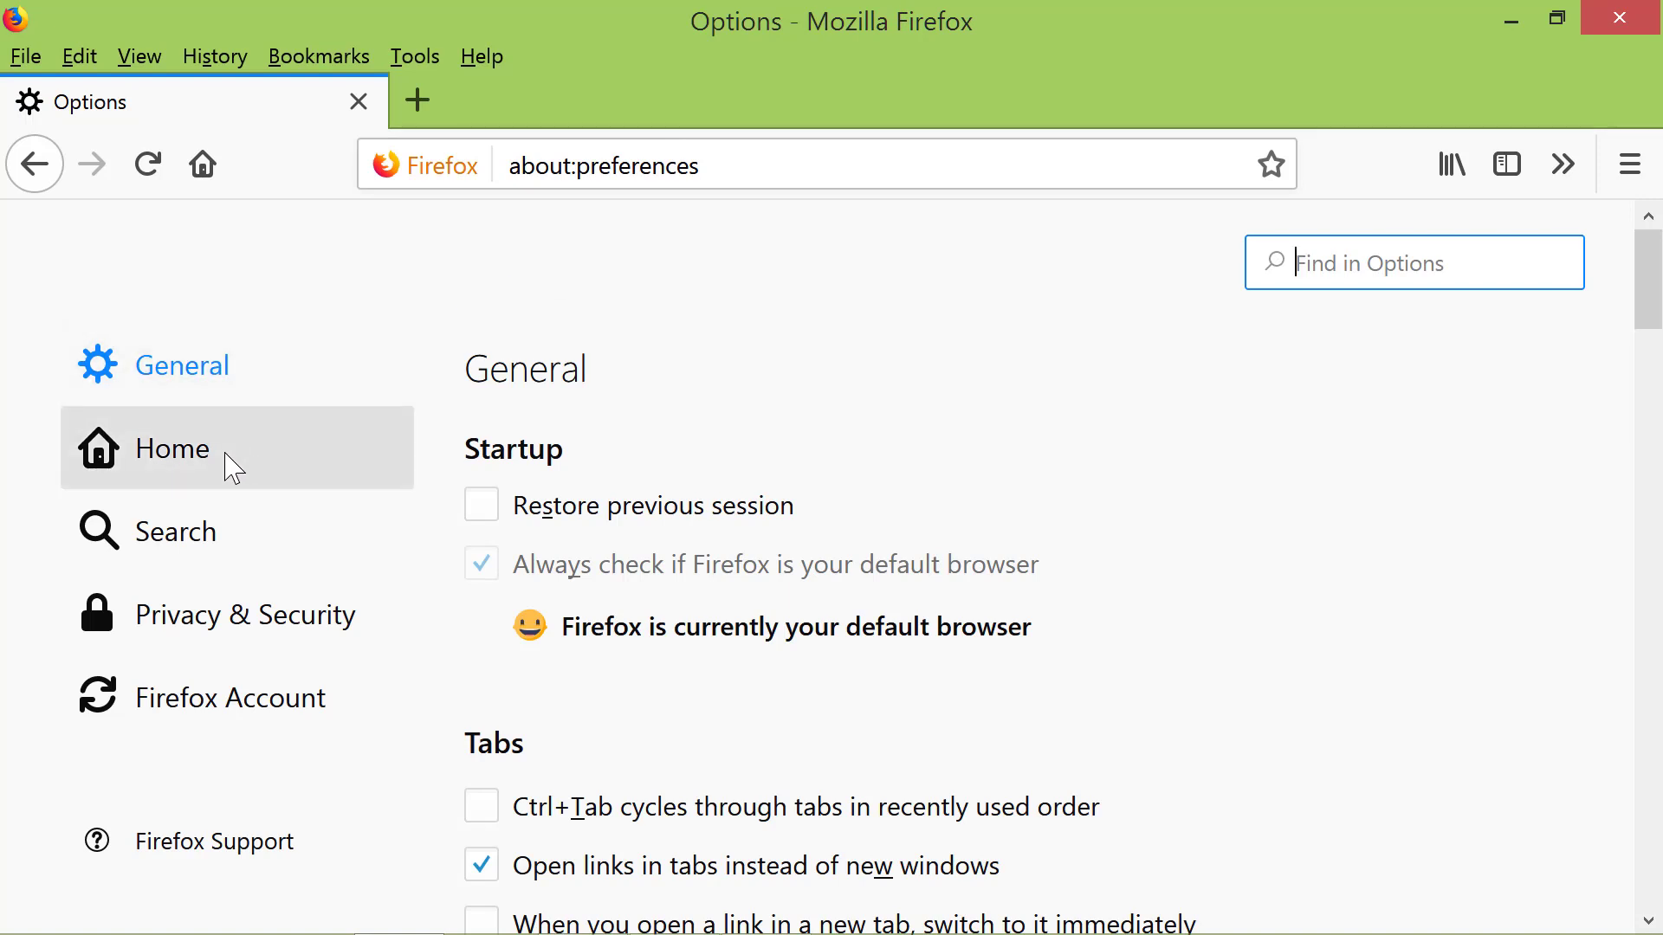
# Step: Set 'Homepage and new windows' to Custom URLs with google.com in the Home settings
pyautogui.click(170, 448)
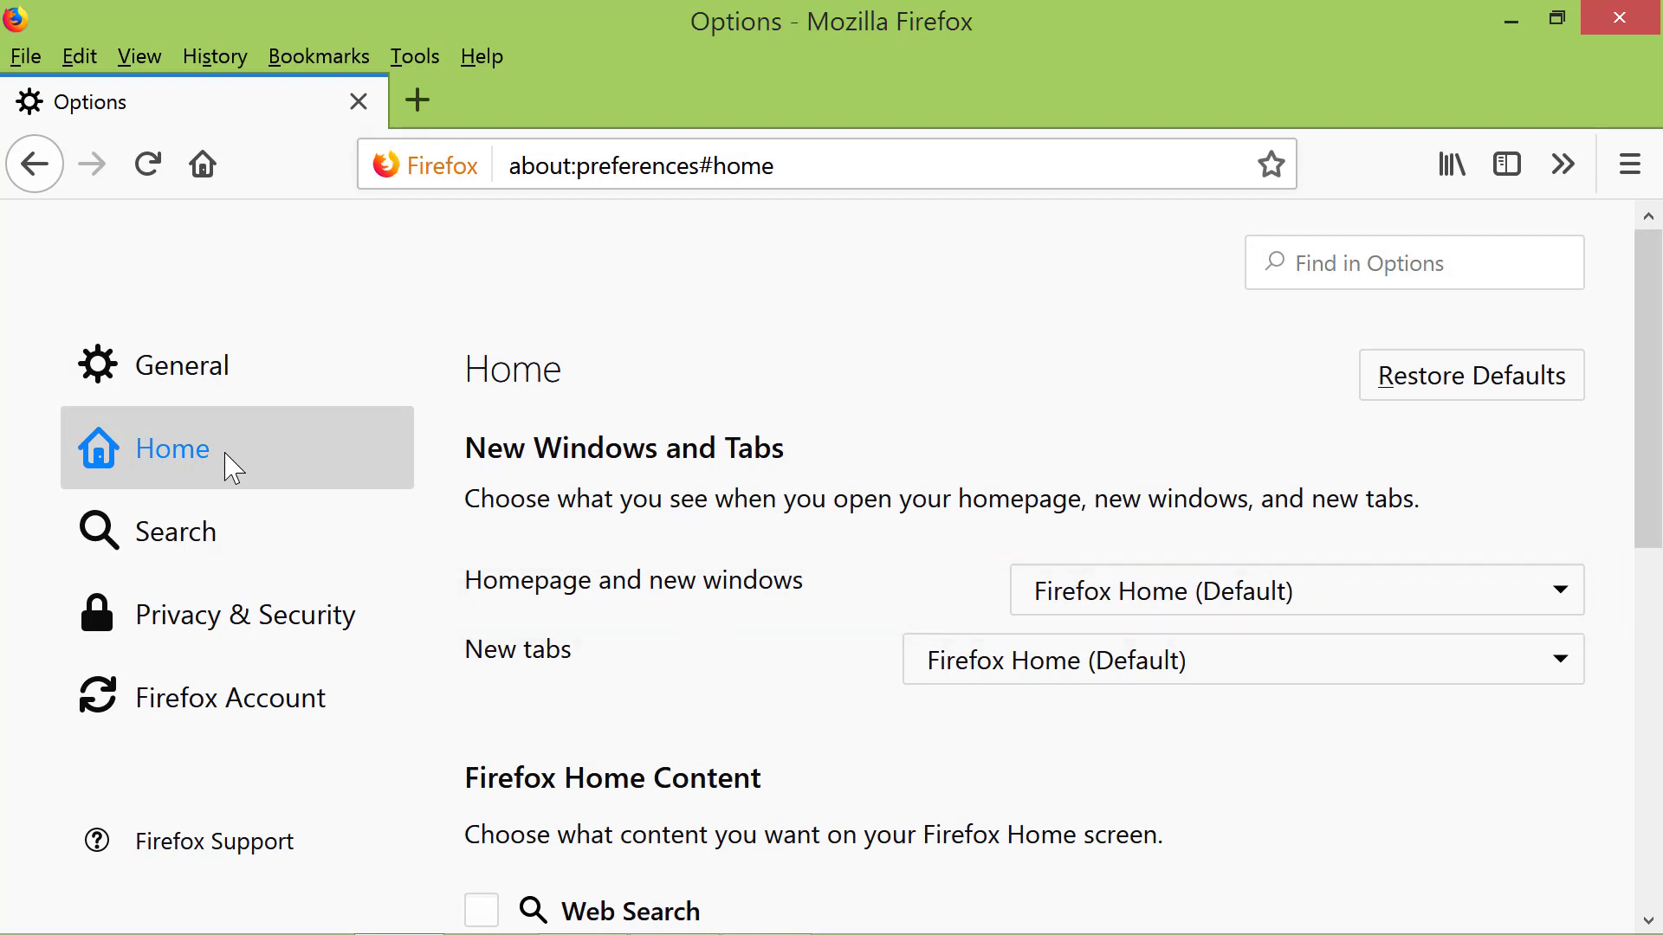
pyautogui.click(1296, 591)
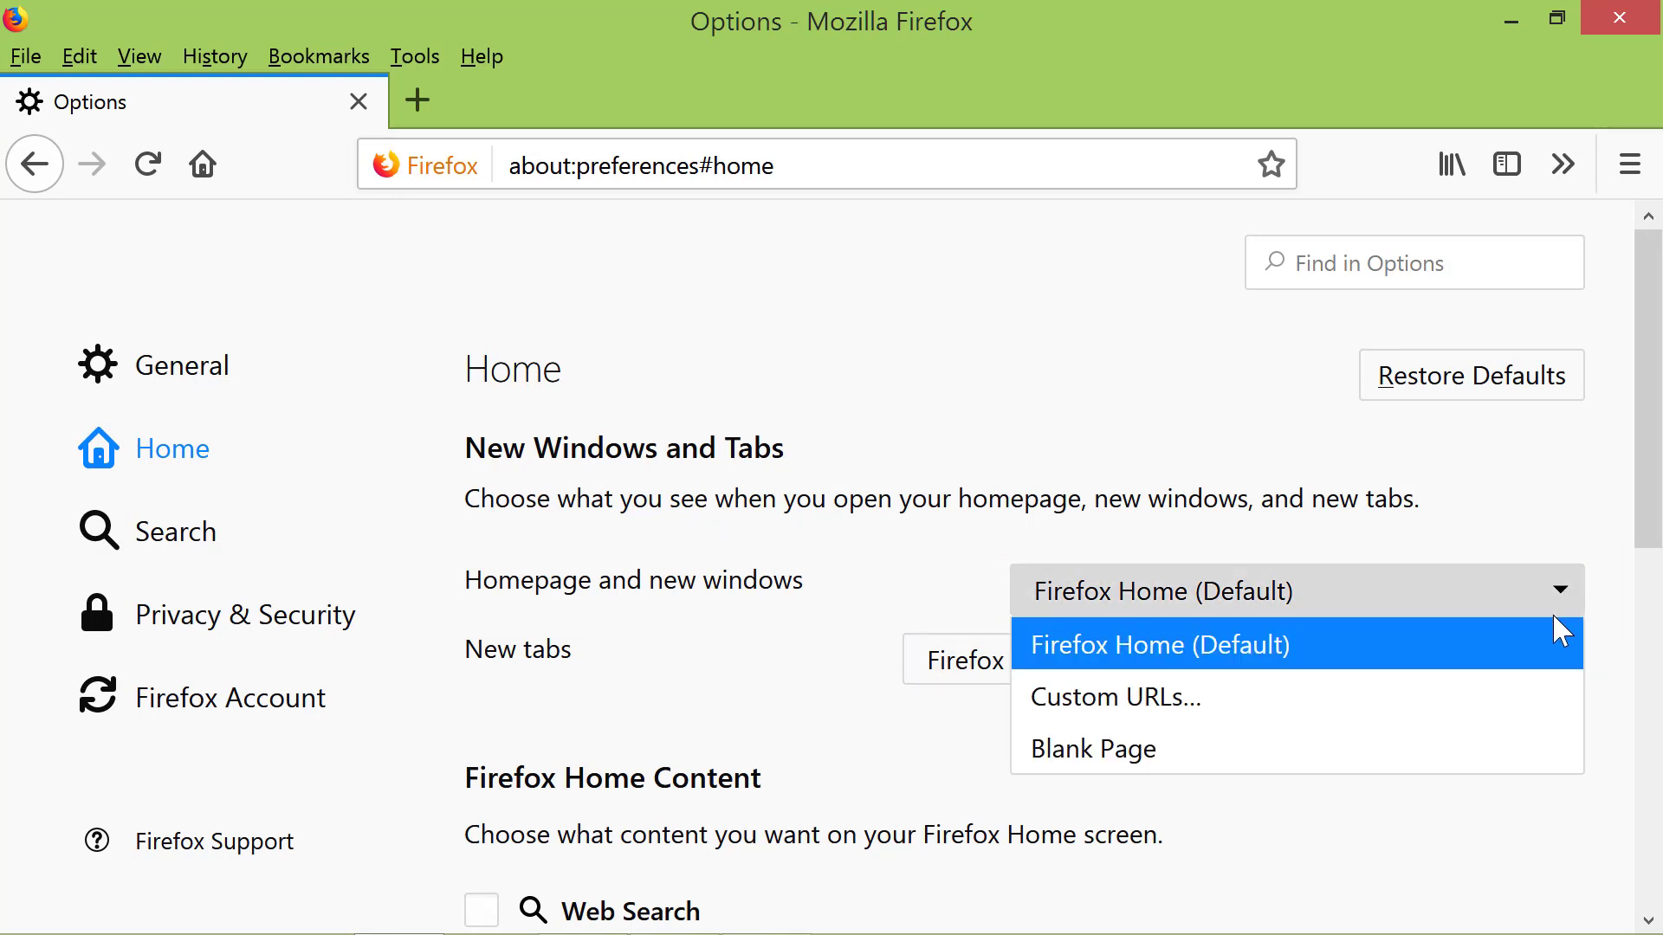
pyautogui.click(1114, 696)
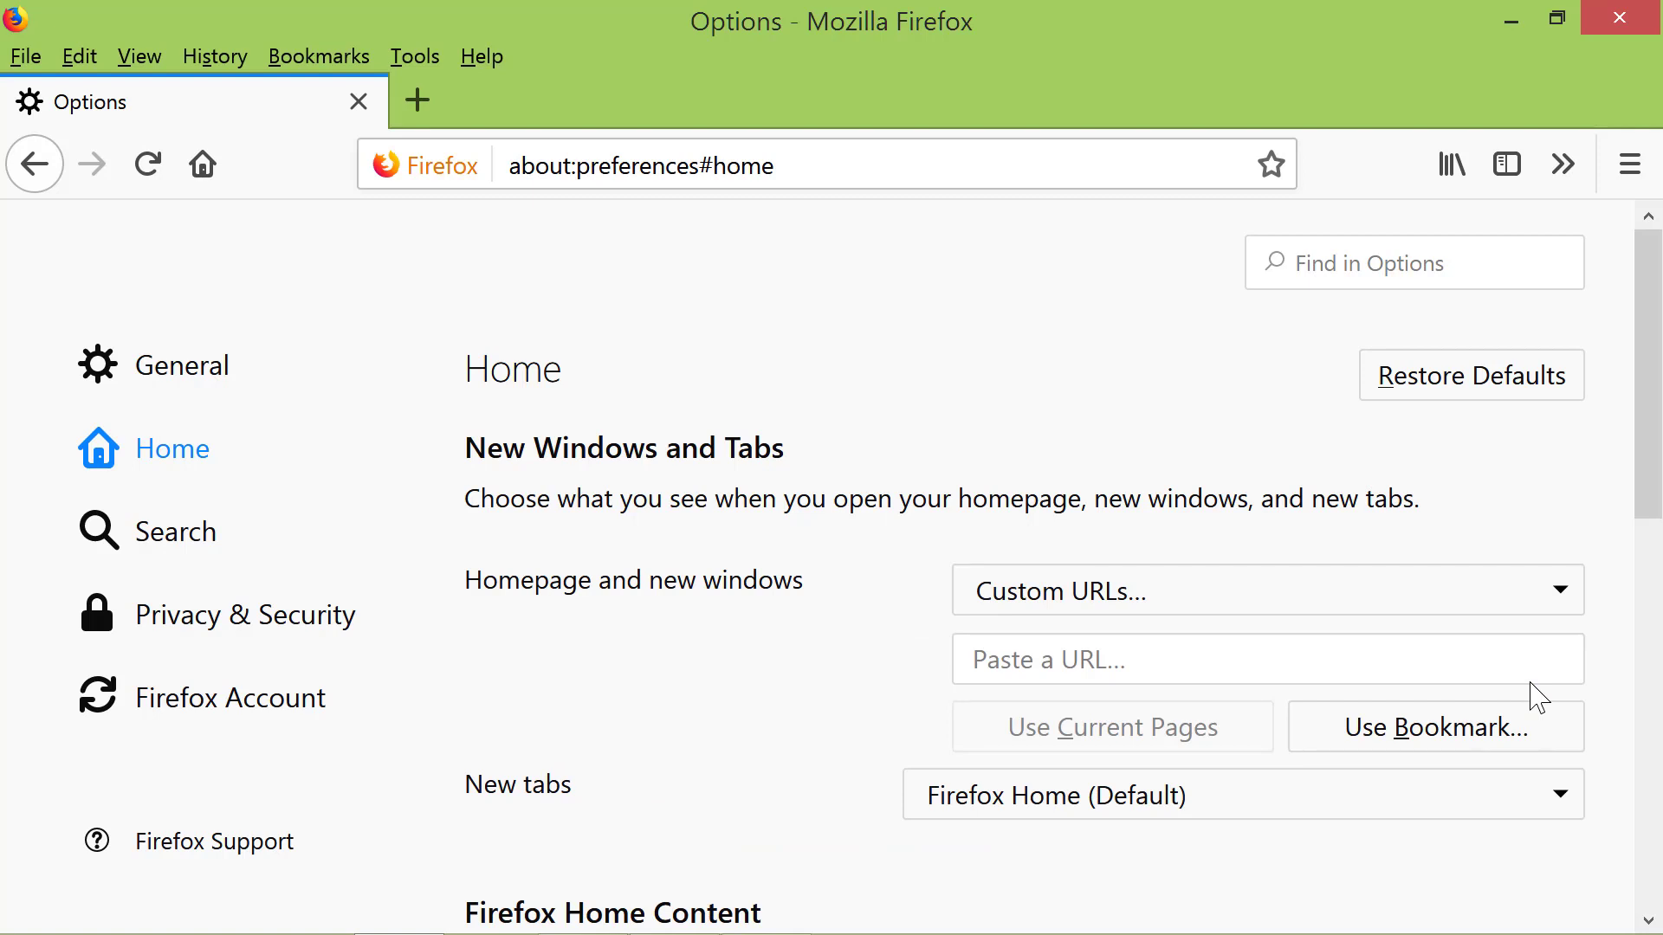
pyautogui.moveTo(1520, 658)
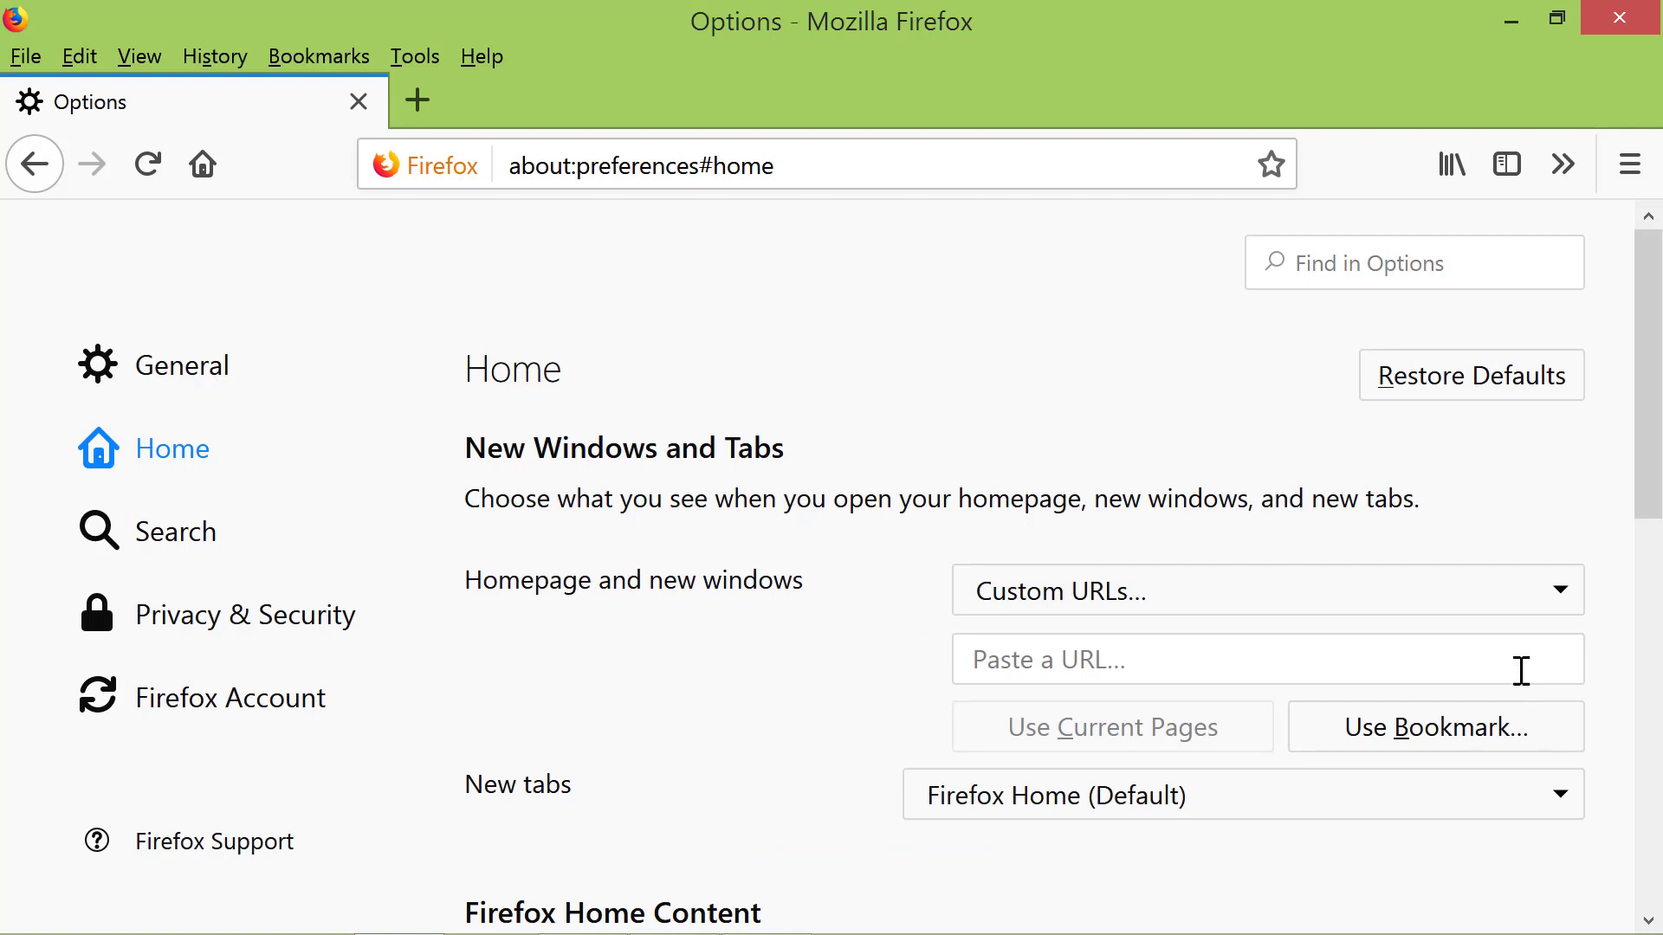
pyautogui.click(1219, 658)
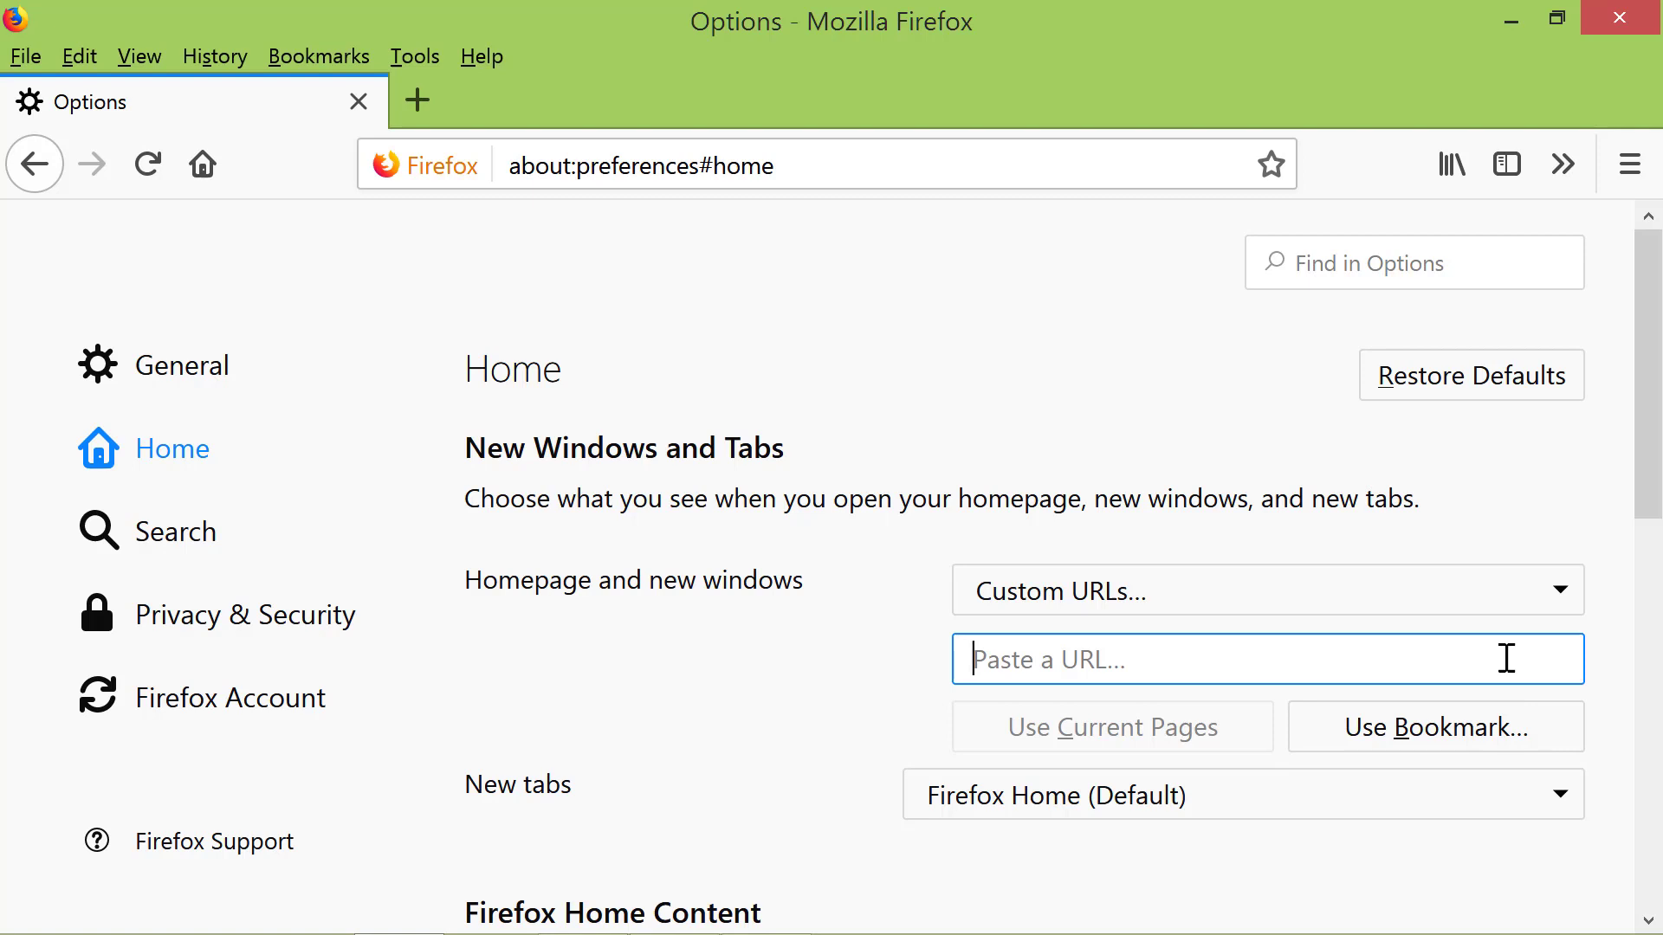
pyautogui.write('google')
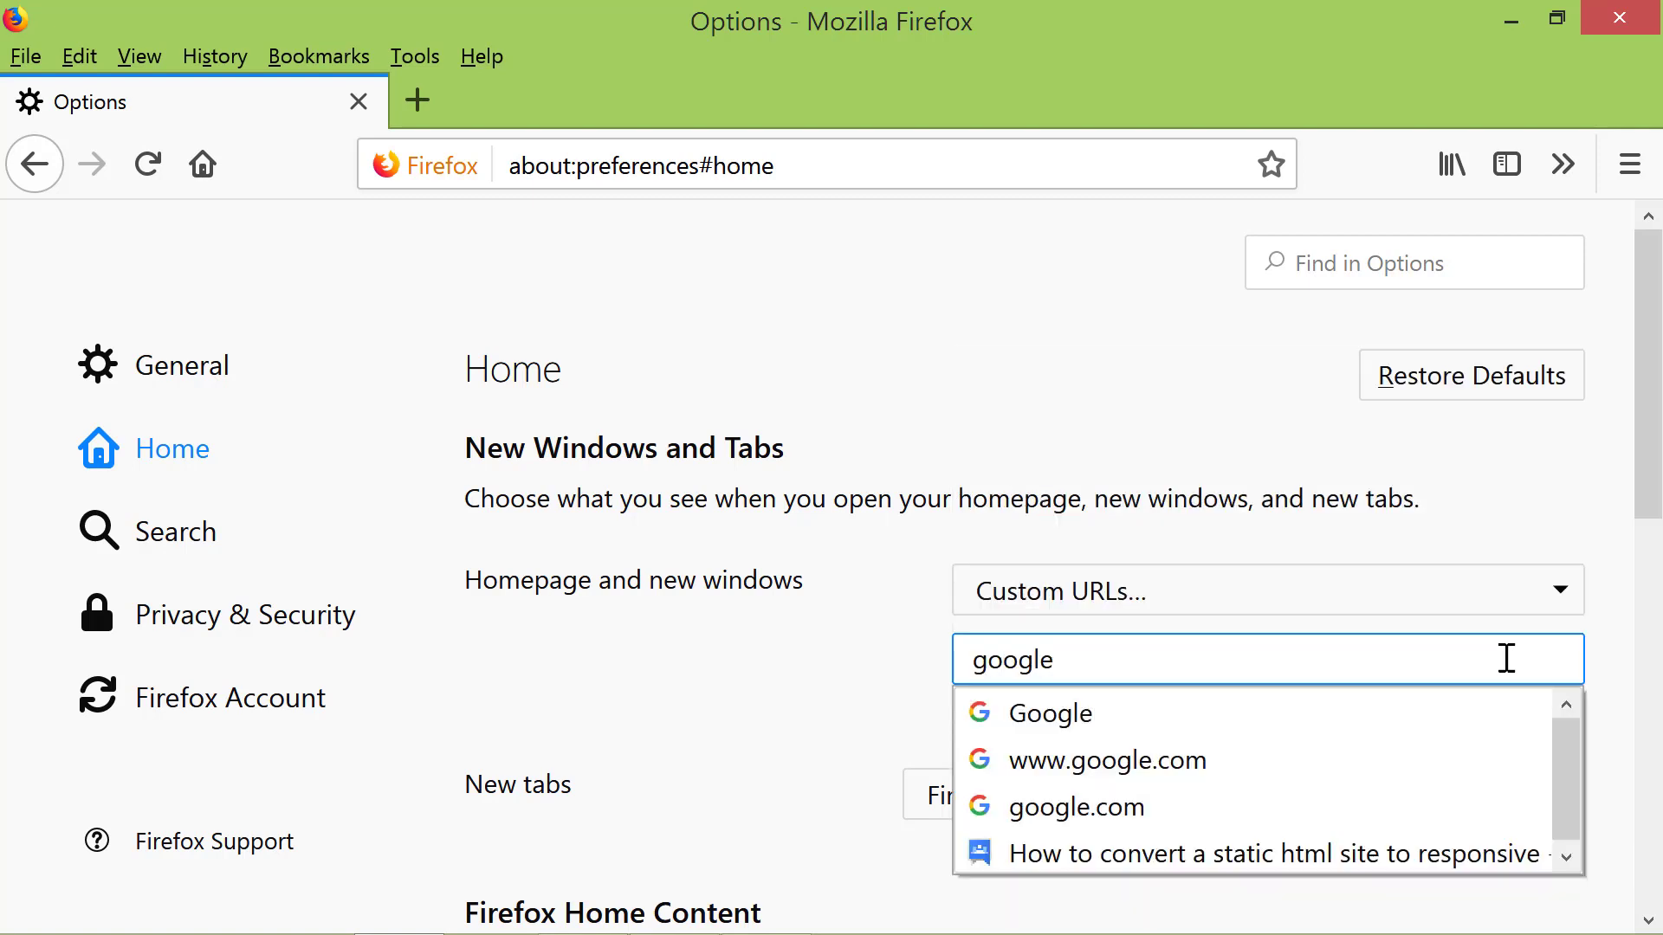
pyautogui.write('.com')
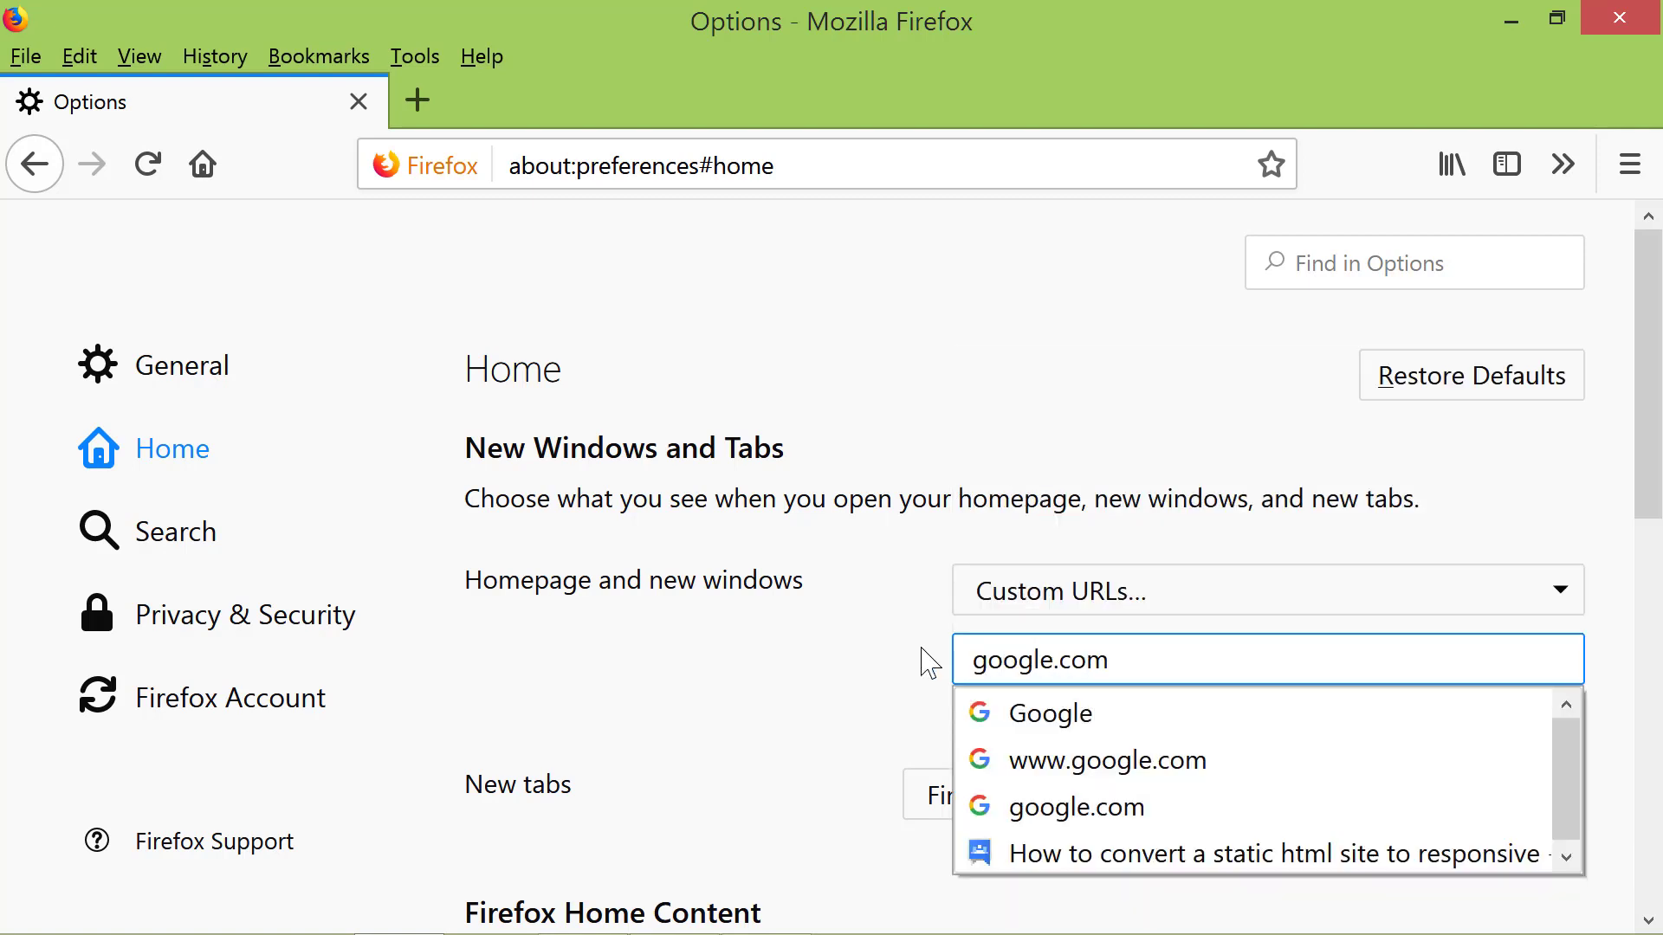
pyautogui.click(861, 679)
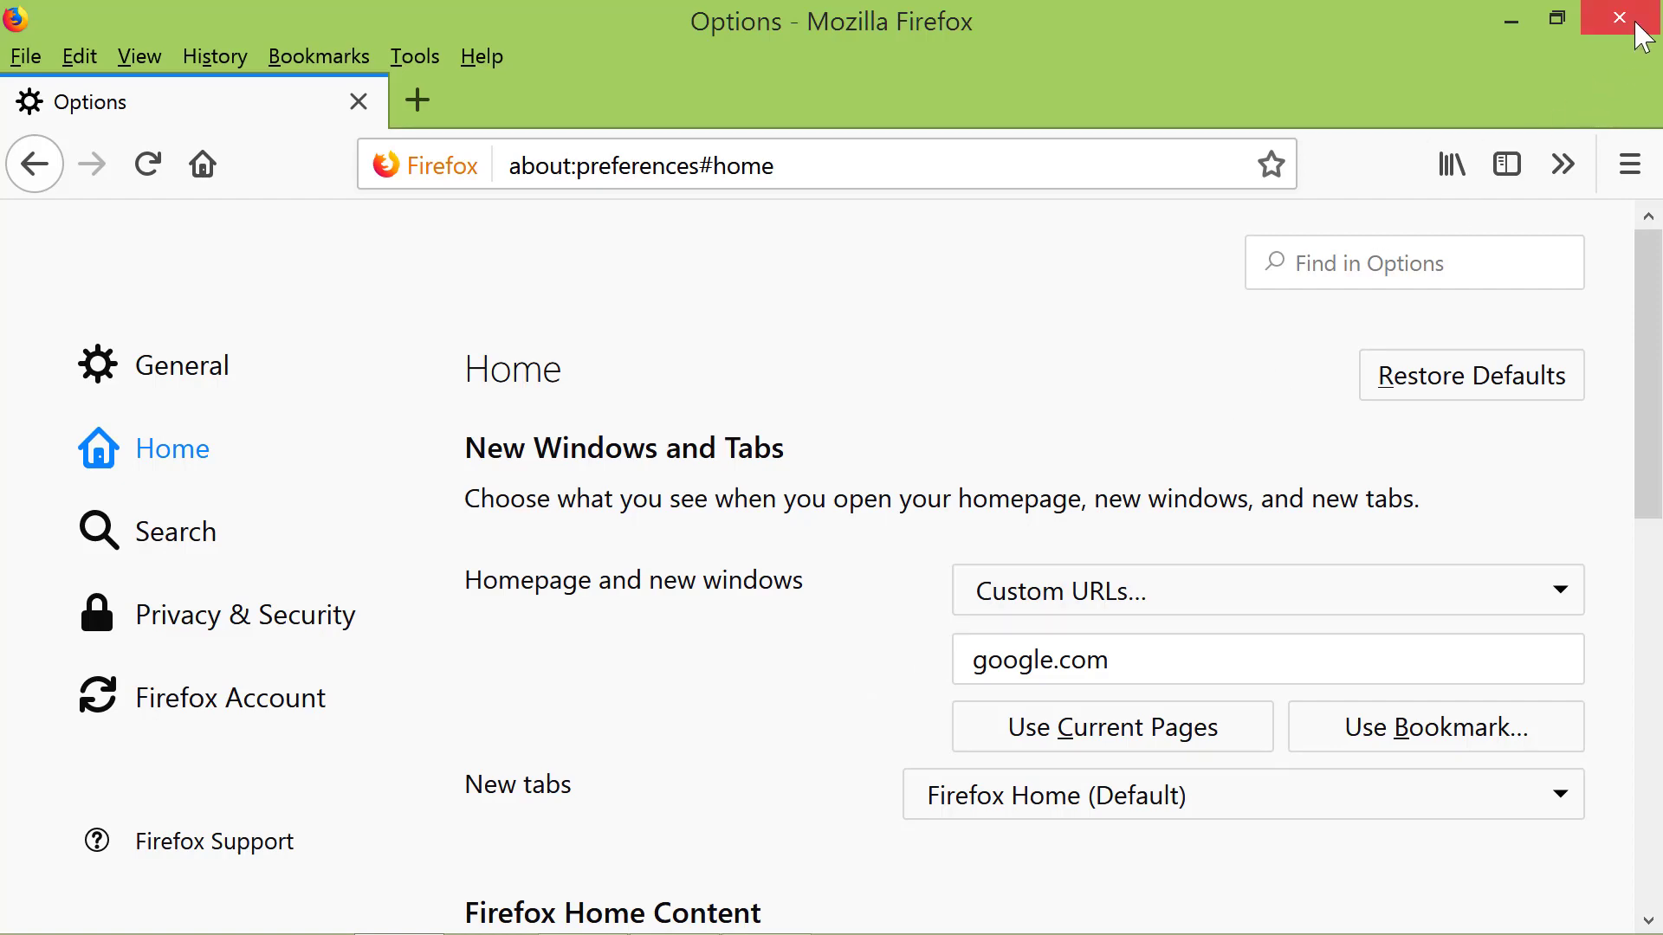
# Step: Close Firefox and relaunch it from the taskbar to confirm Google opens
pyautogui.click(1636, 18)
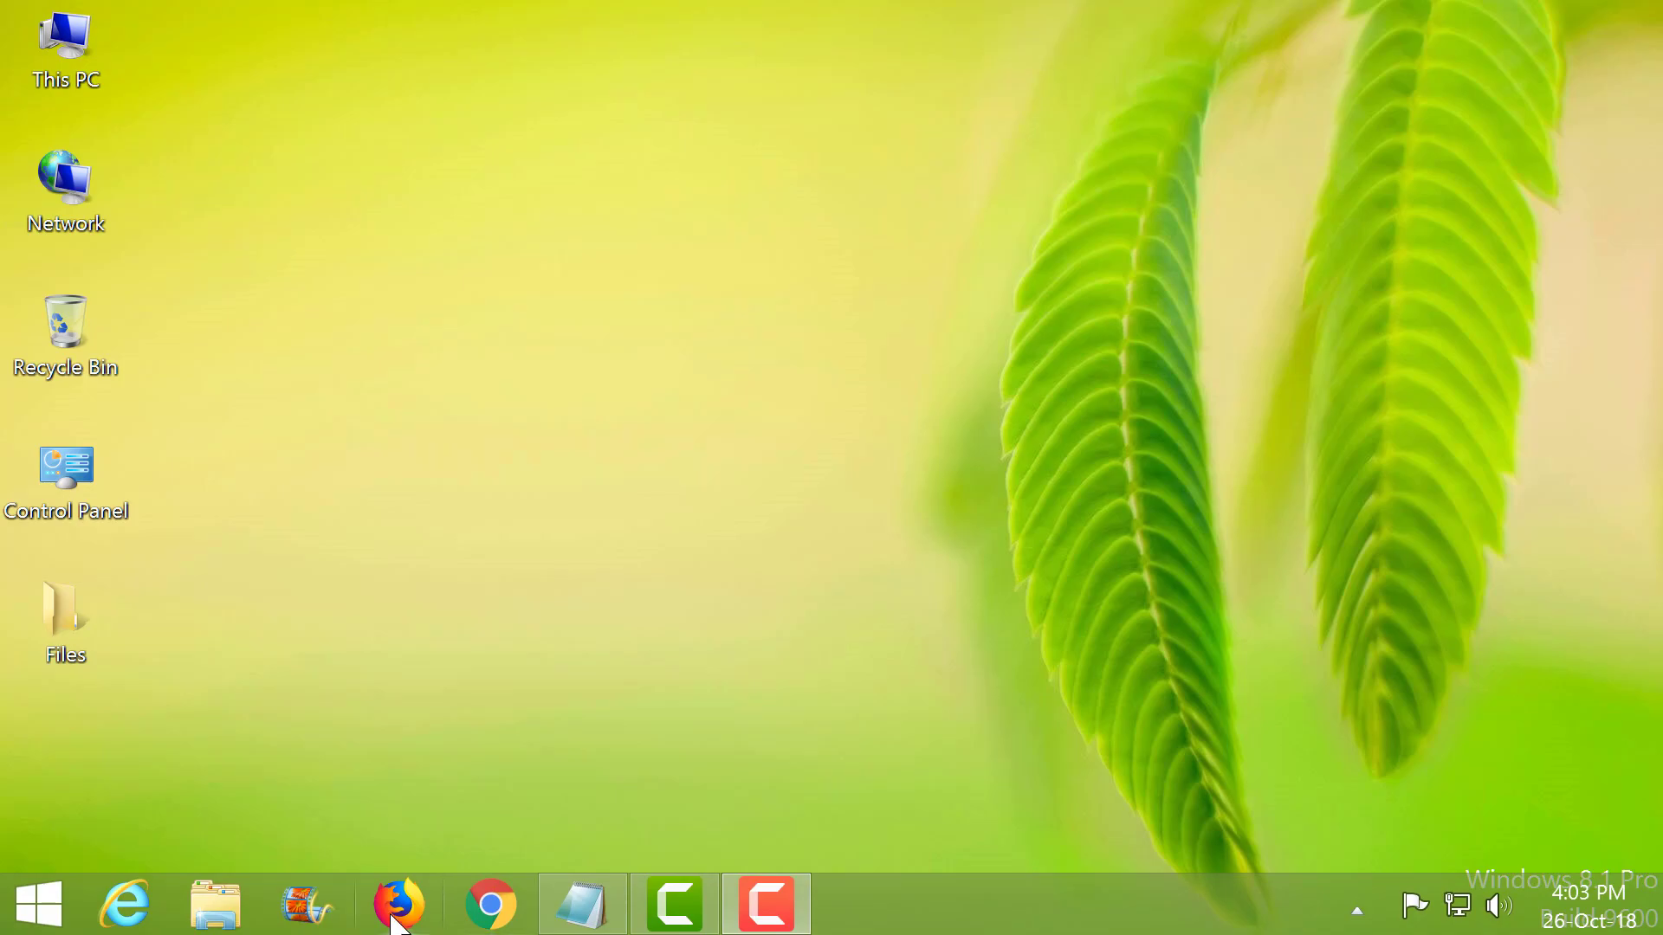
pyautogui.click(397, 903)
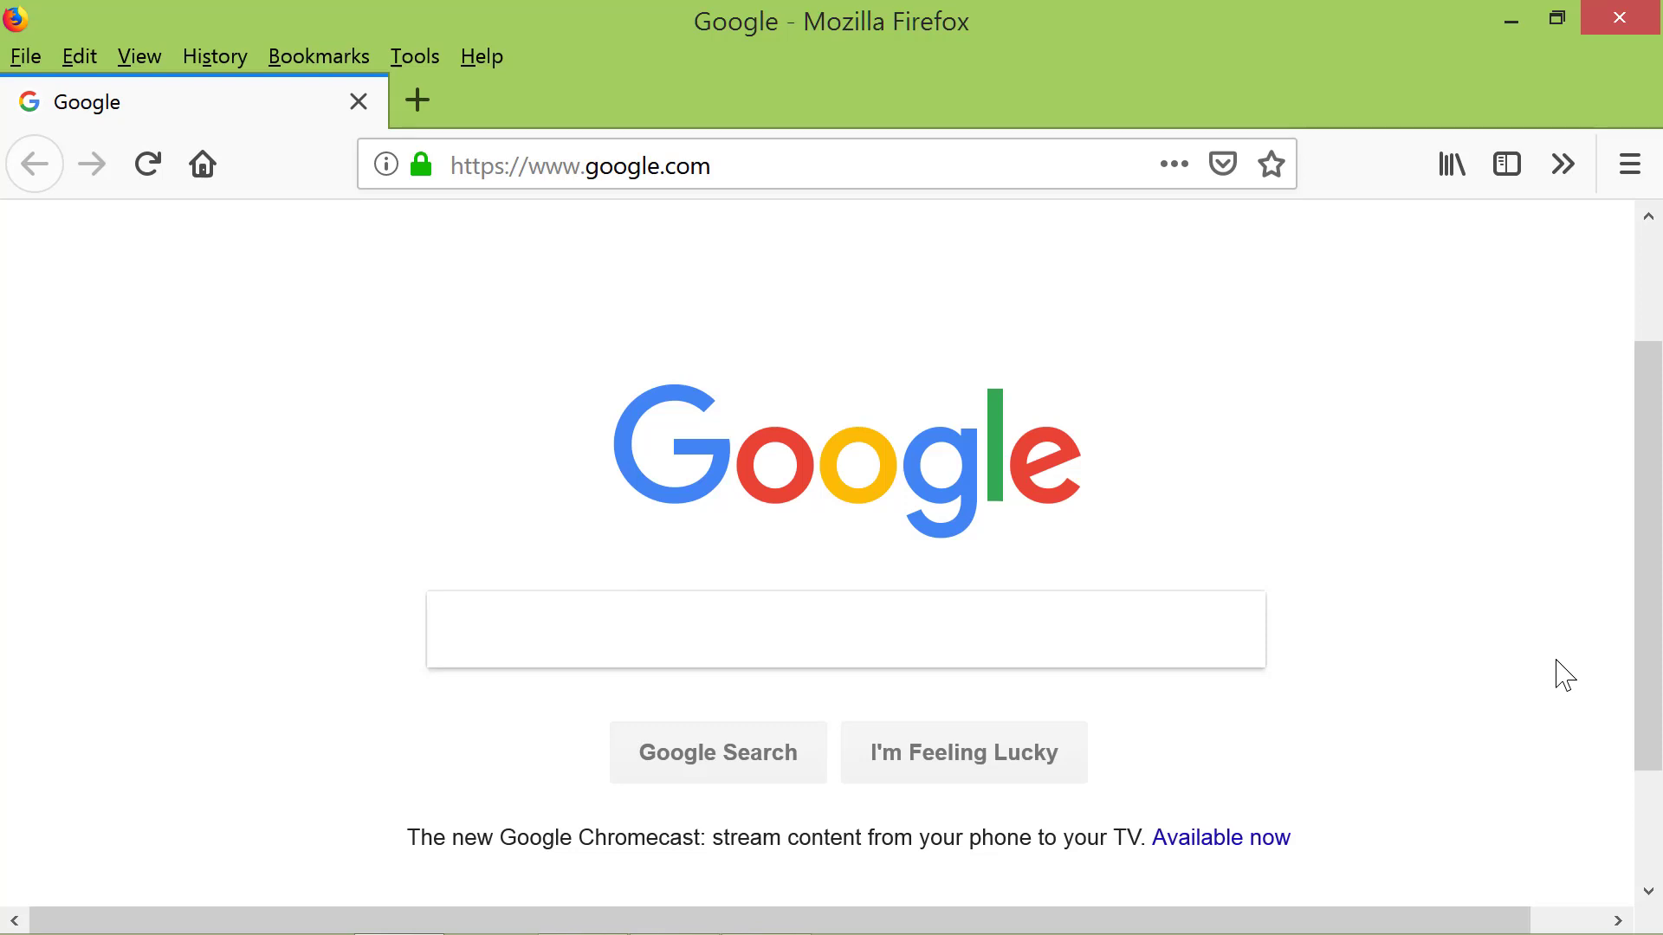
# Step: Search Google for 'yahoo mail' and open the 'Yahoo - login' result
pyautogui.click(738, 629)
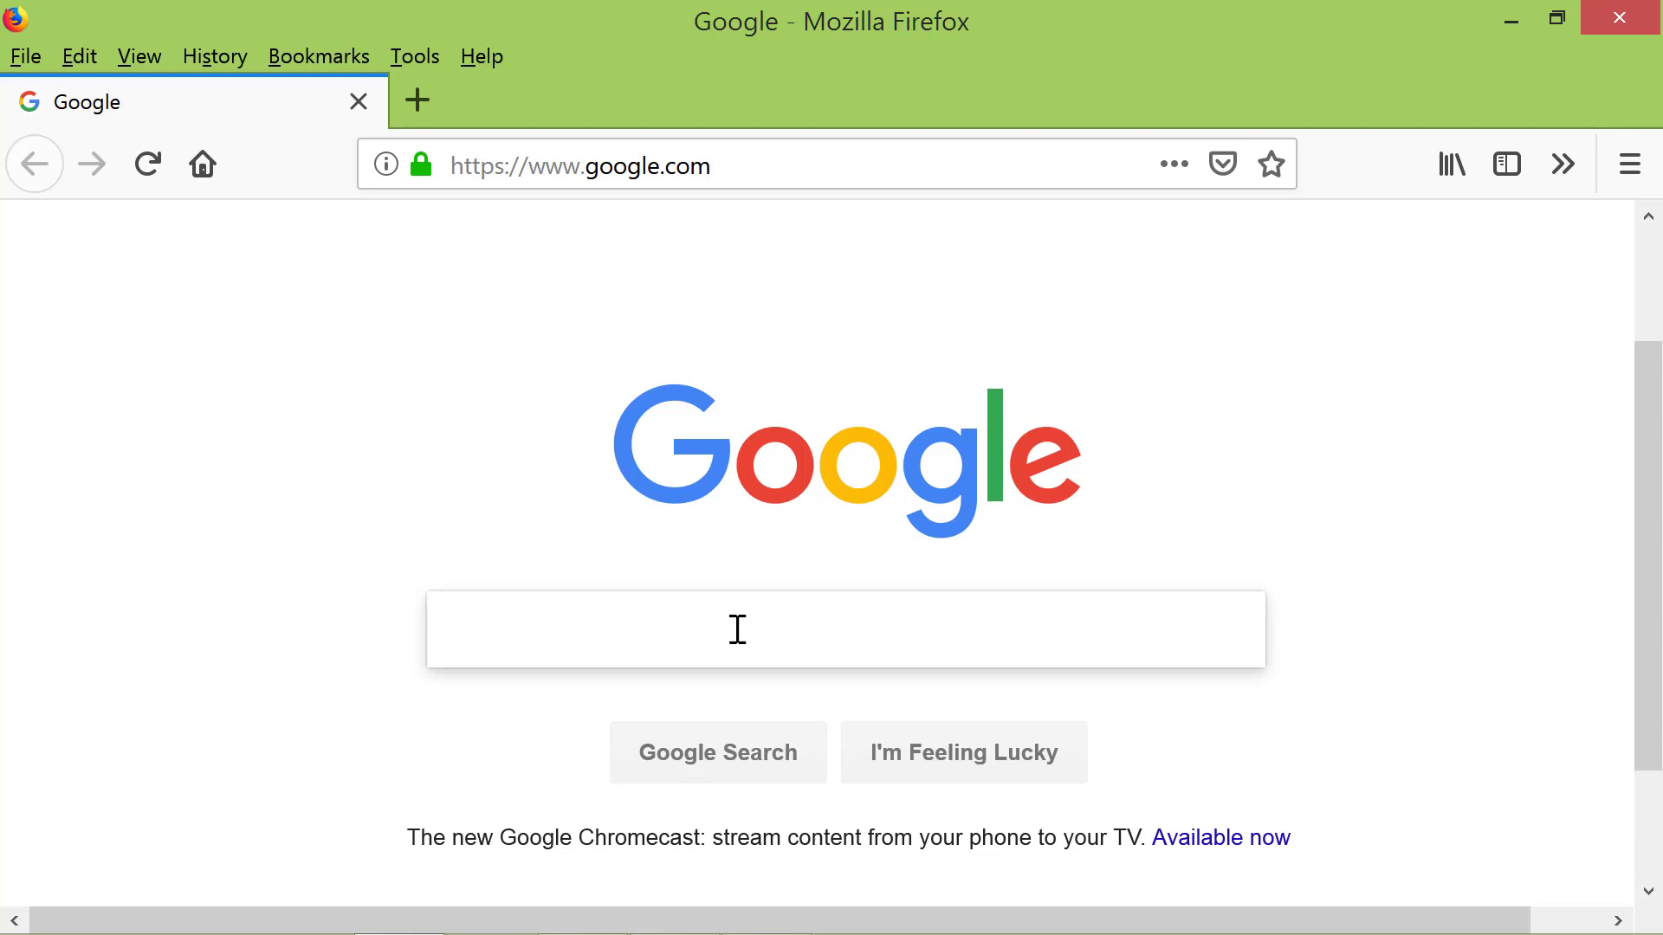
pyautogui.write('youtube')
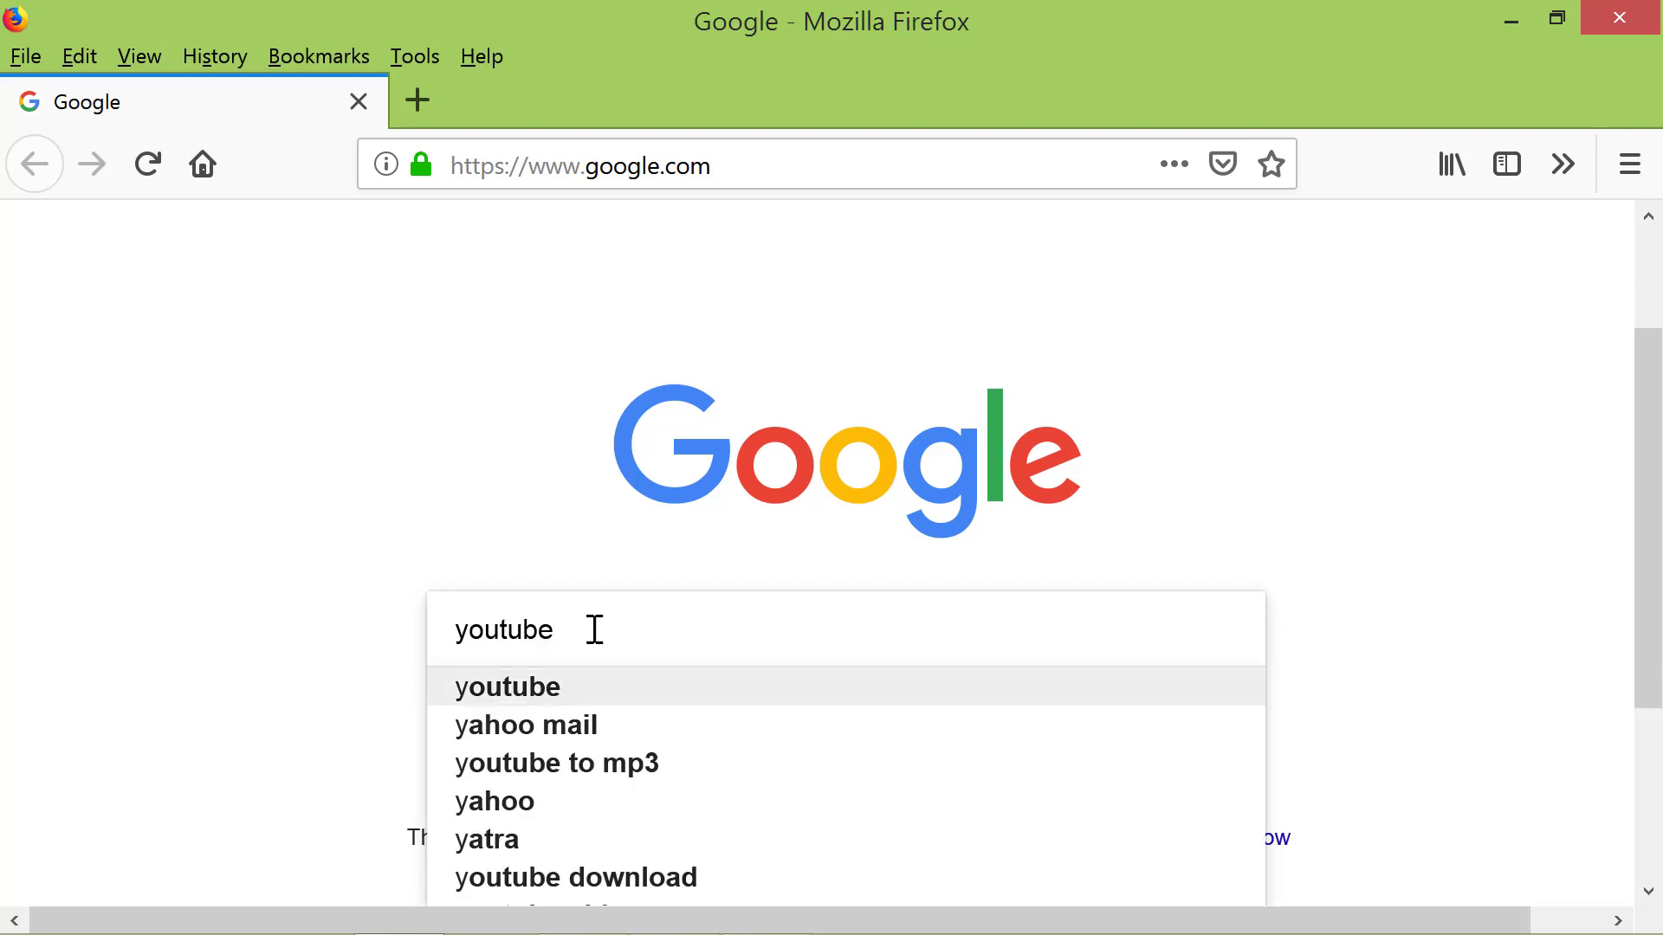
pyautogui.click(526, 724)
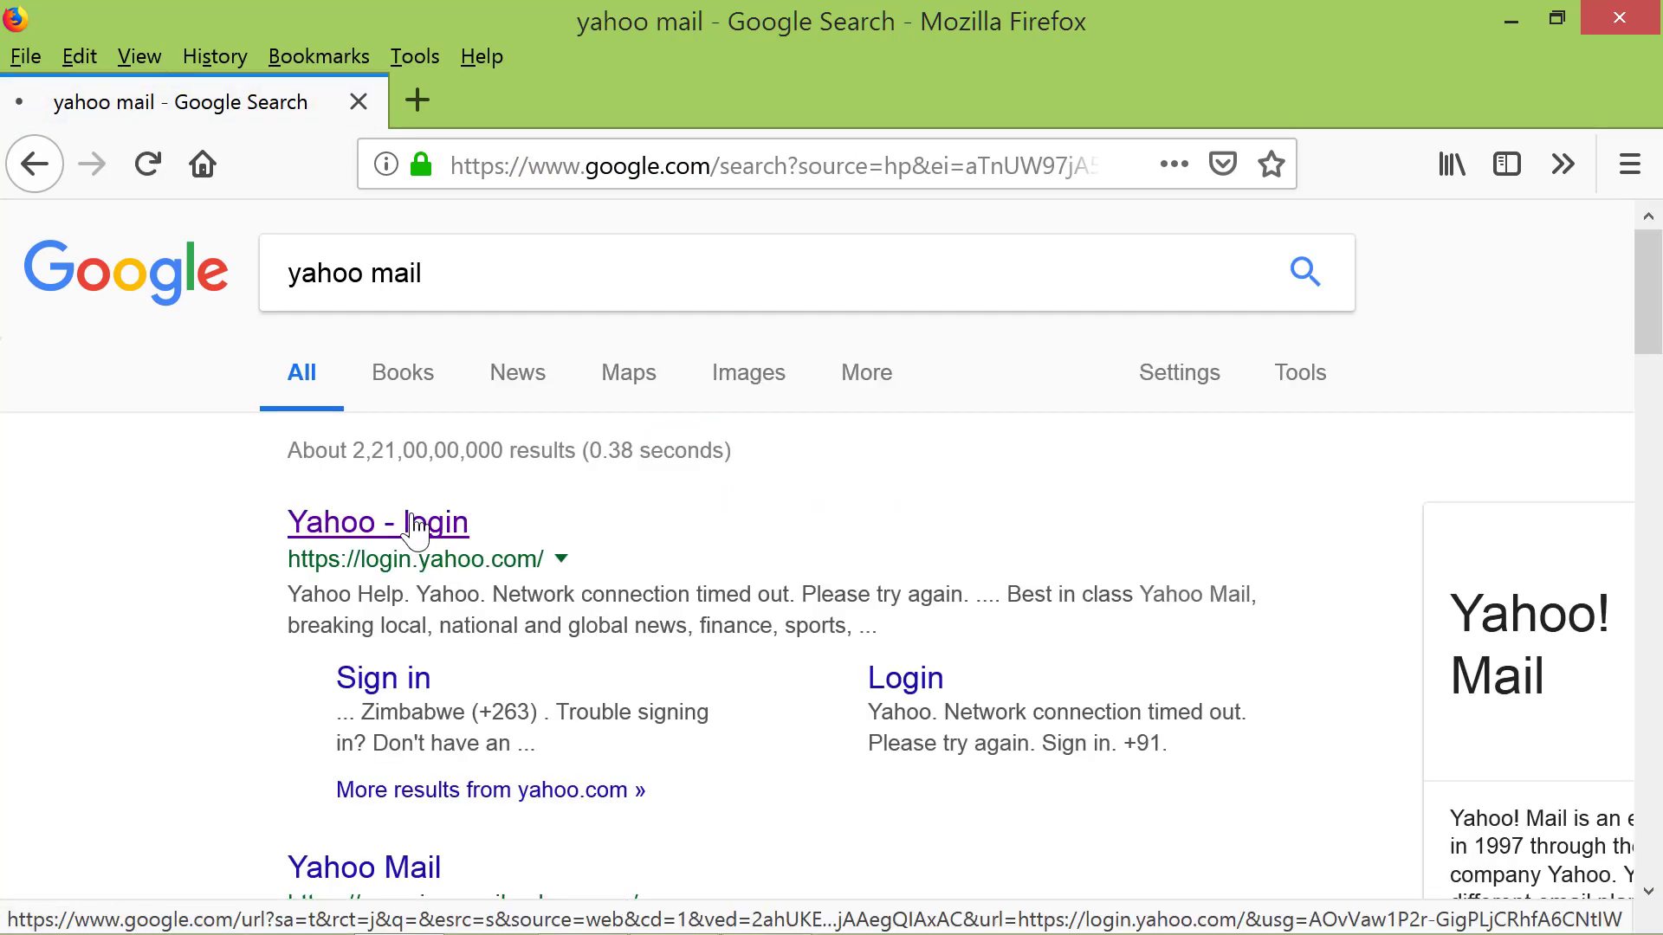
pyautogui.click(377, 522)
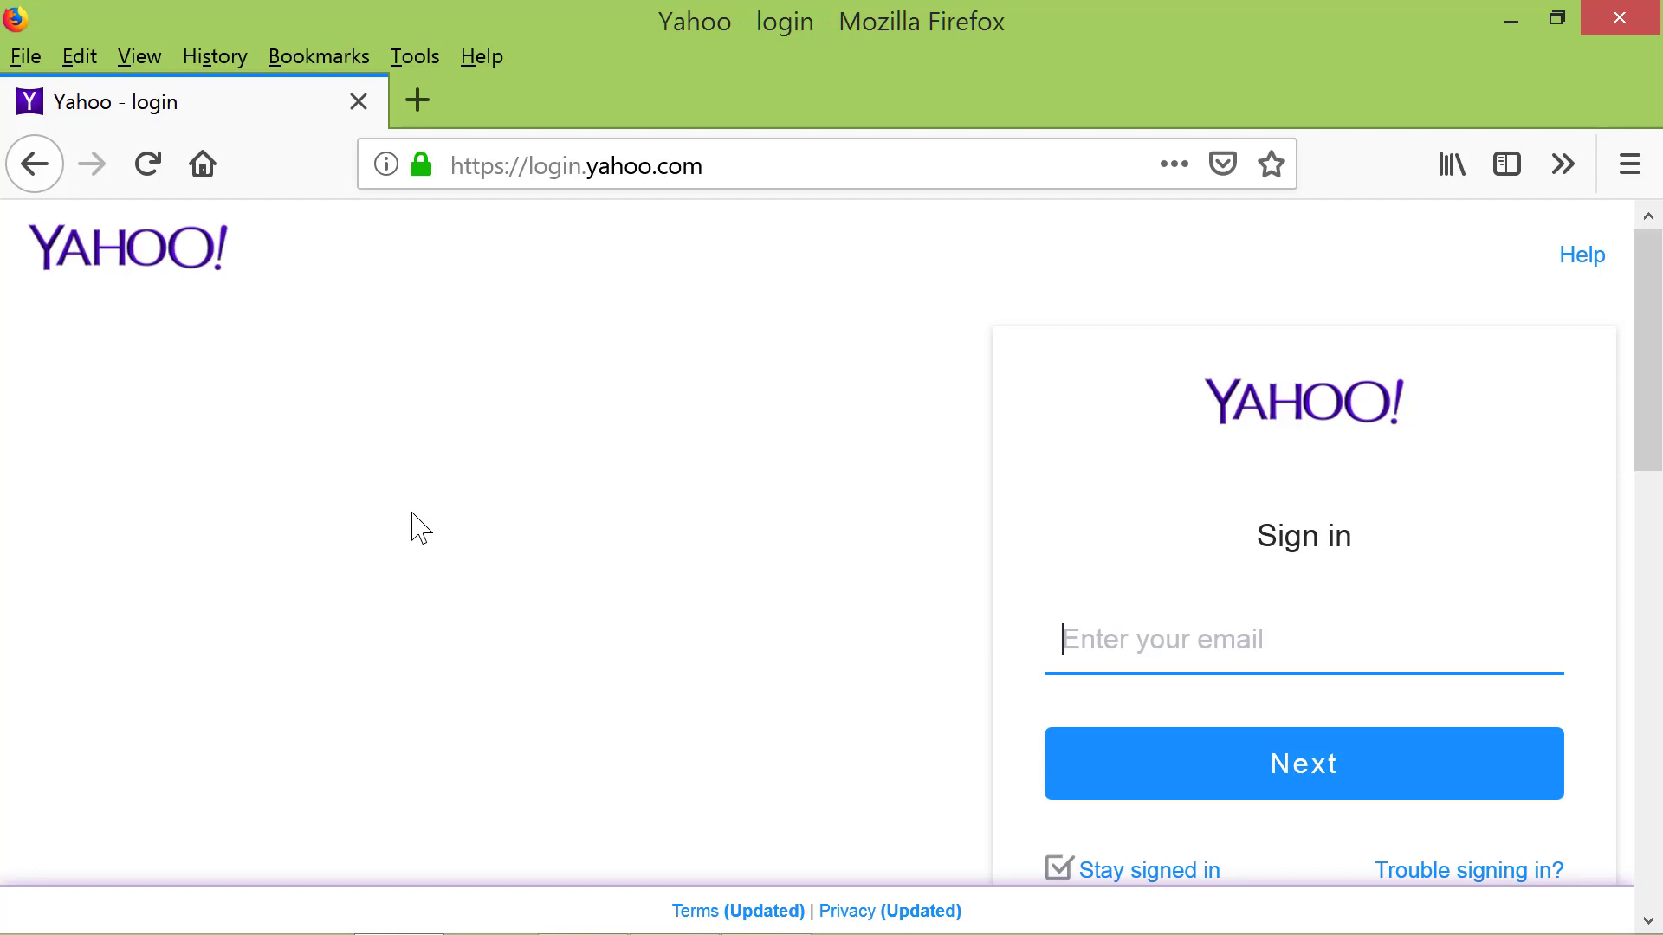
pyautogui.moveTo(453, 164)
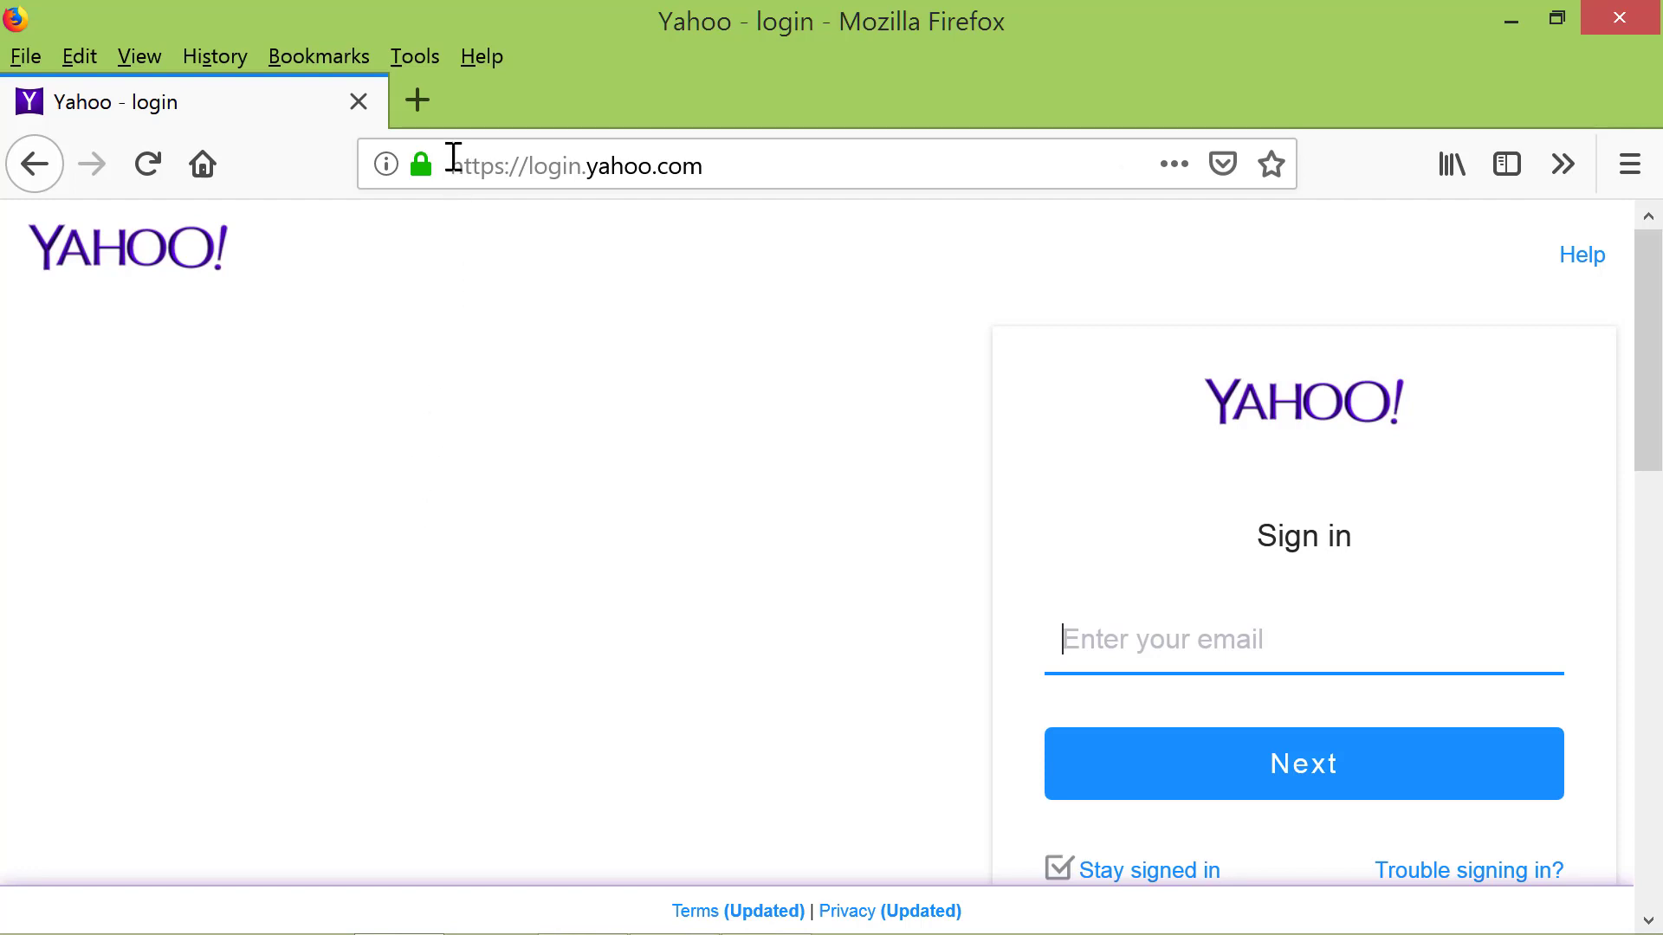
# Step: In Options > Home, use the current Yahoo login page as the homepage
pyautogui.click(414, 56)
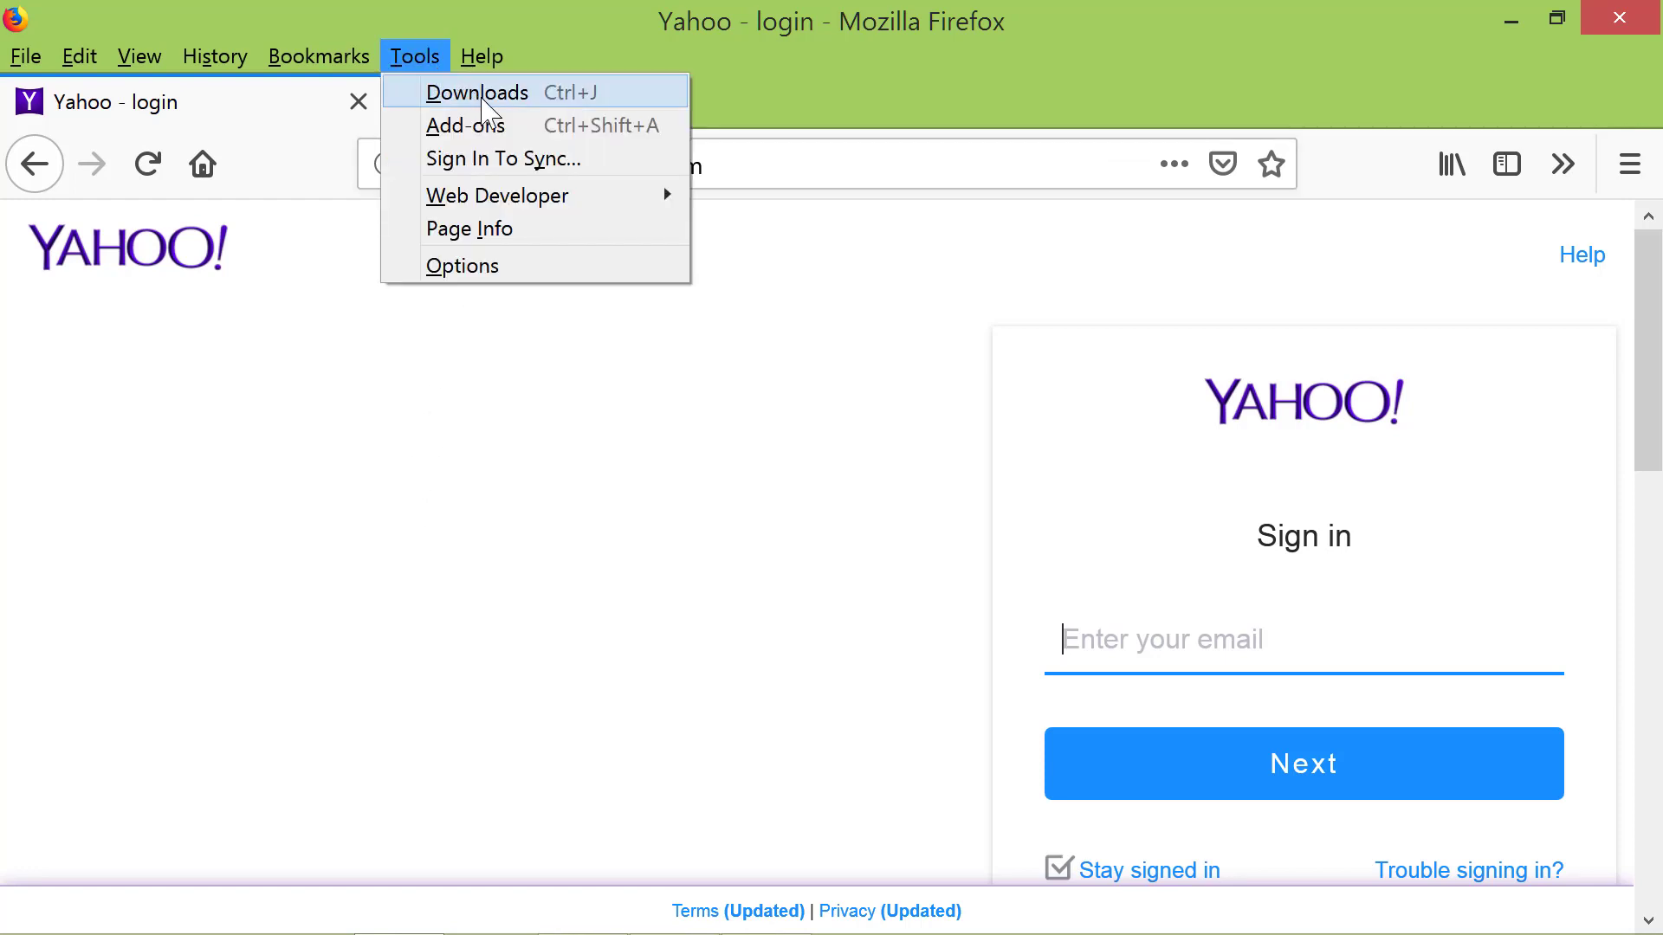
pyautogui.click(462, 265)
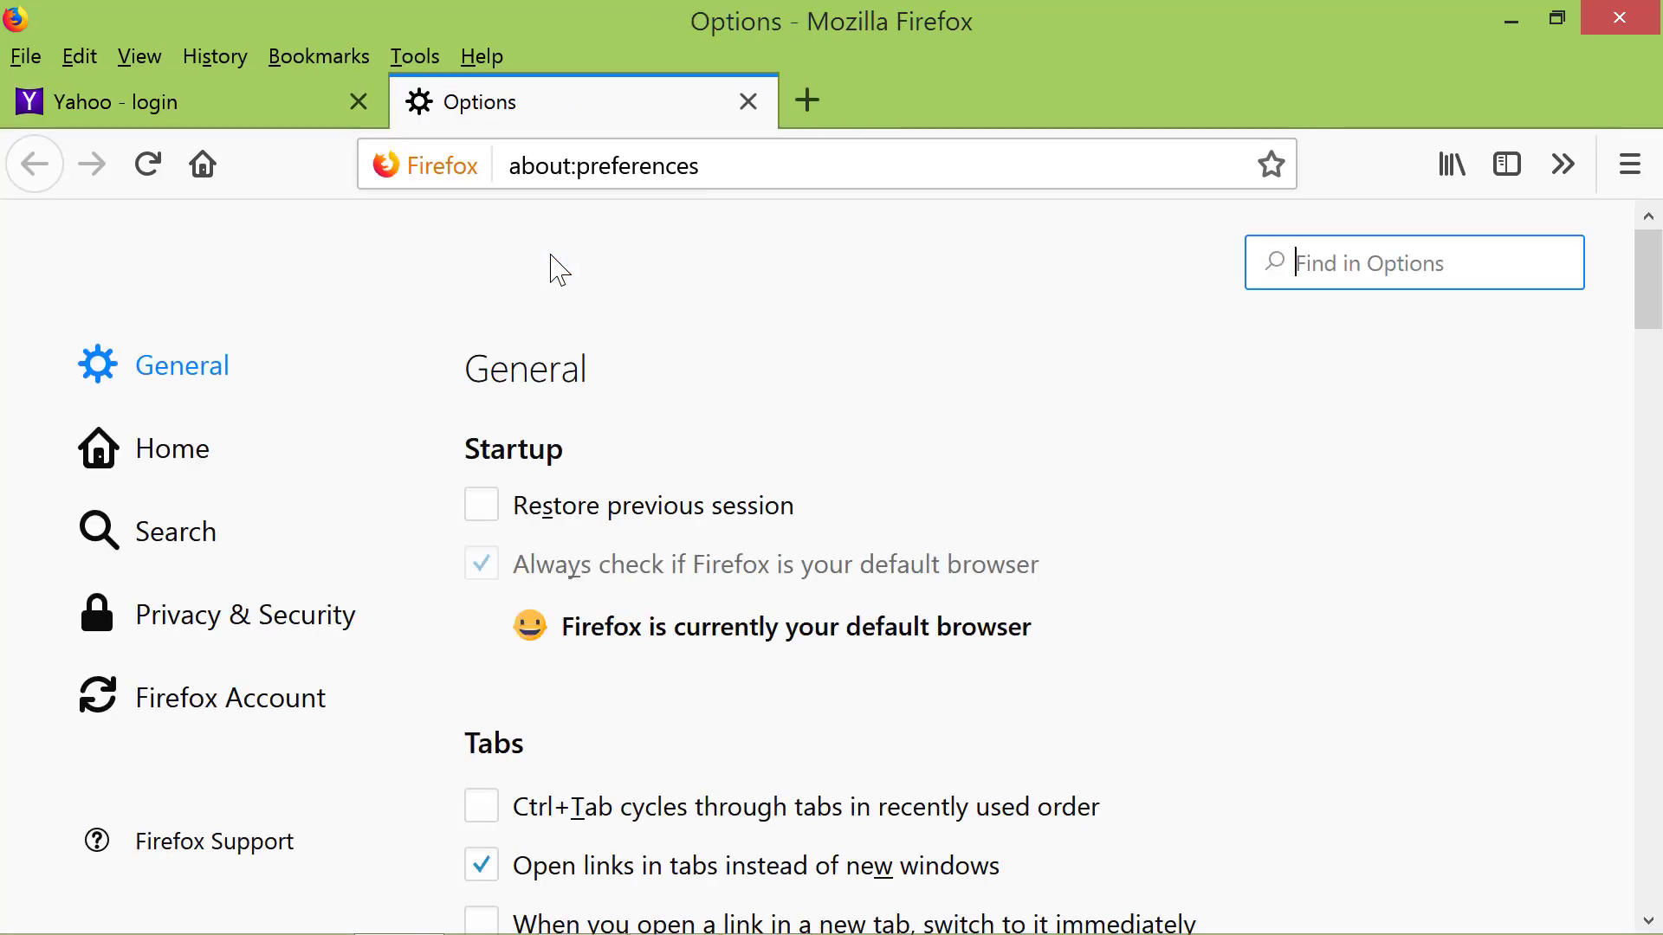
pyautogui.moveTo(171, 448)
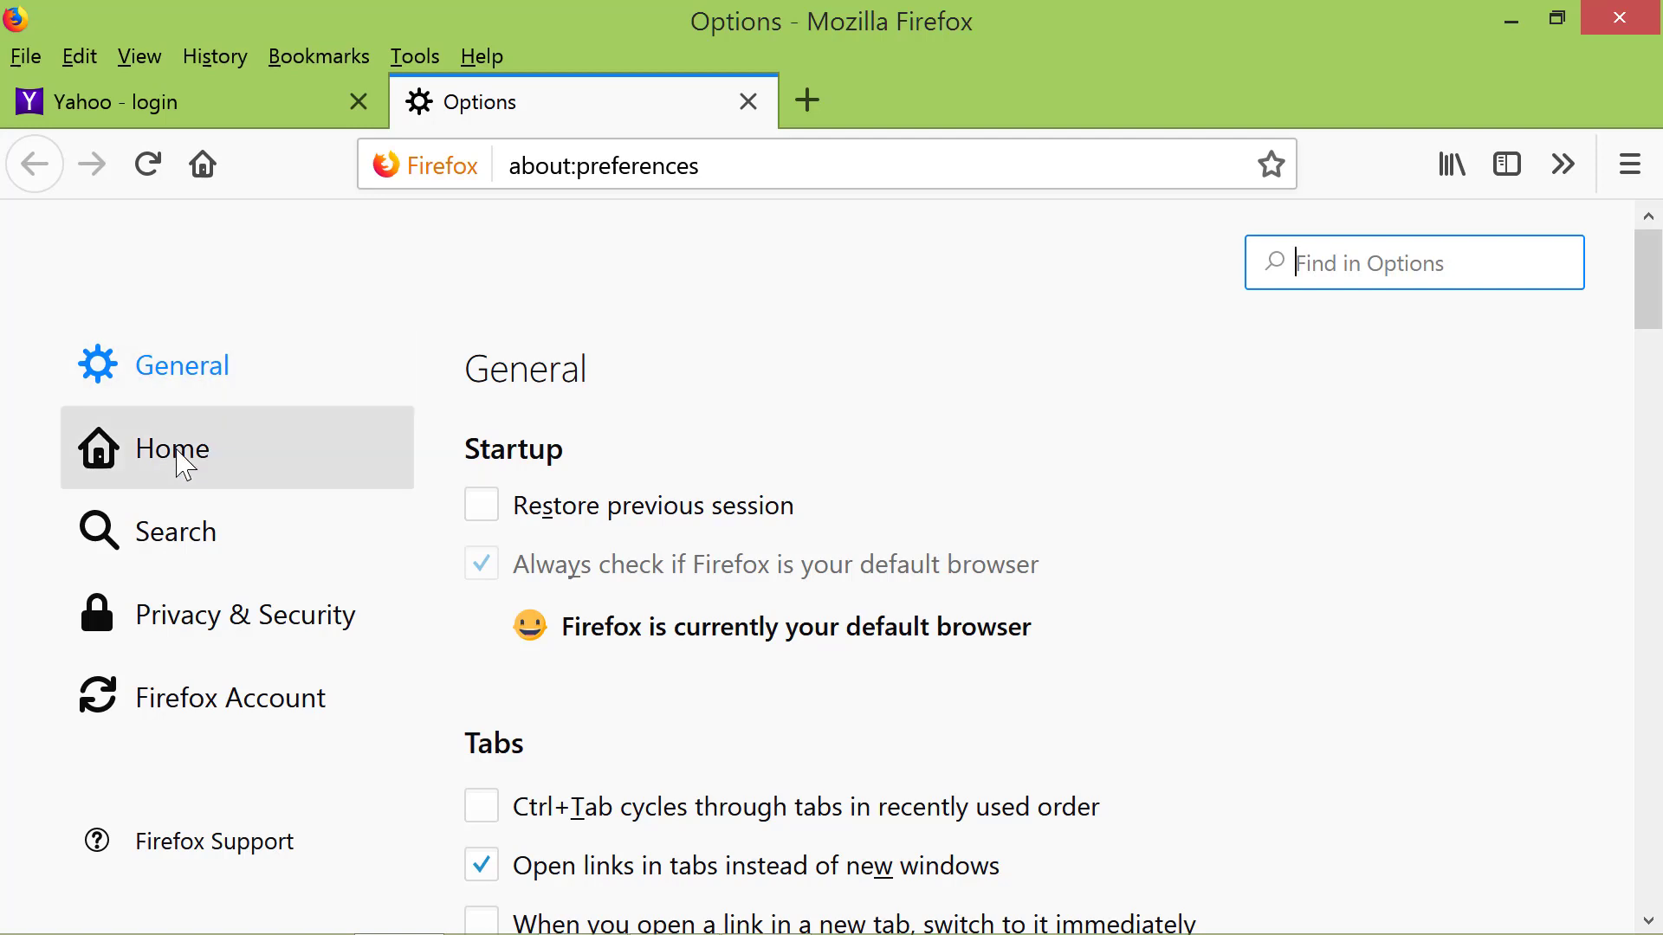
pyautogui.click(170, 448)
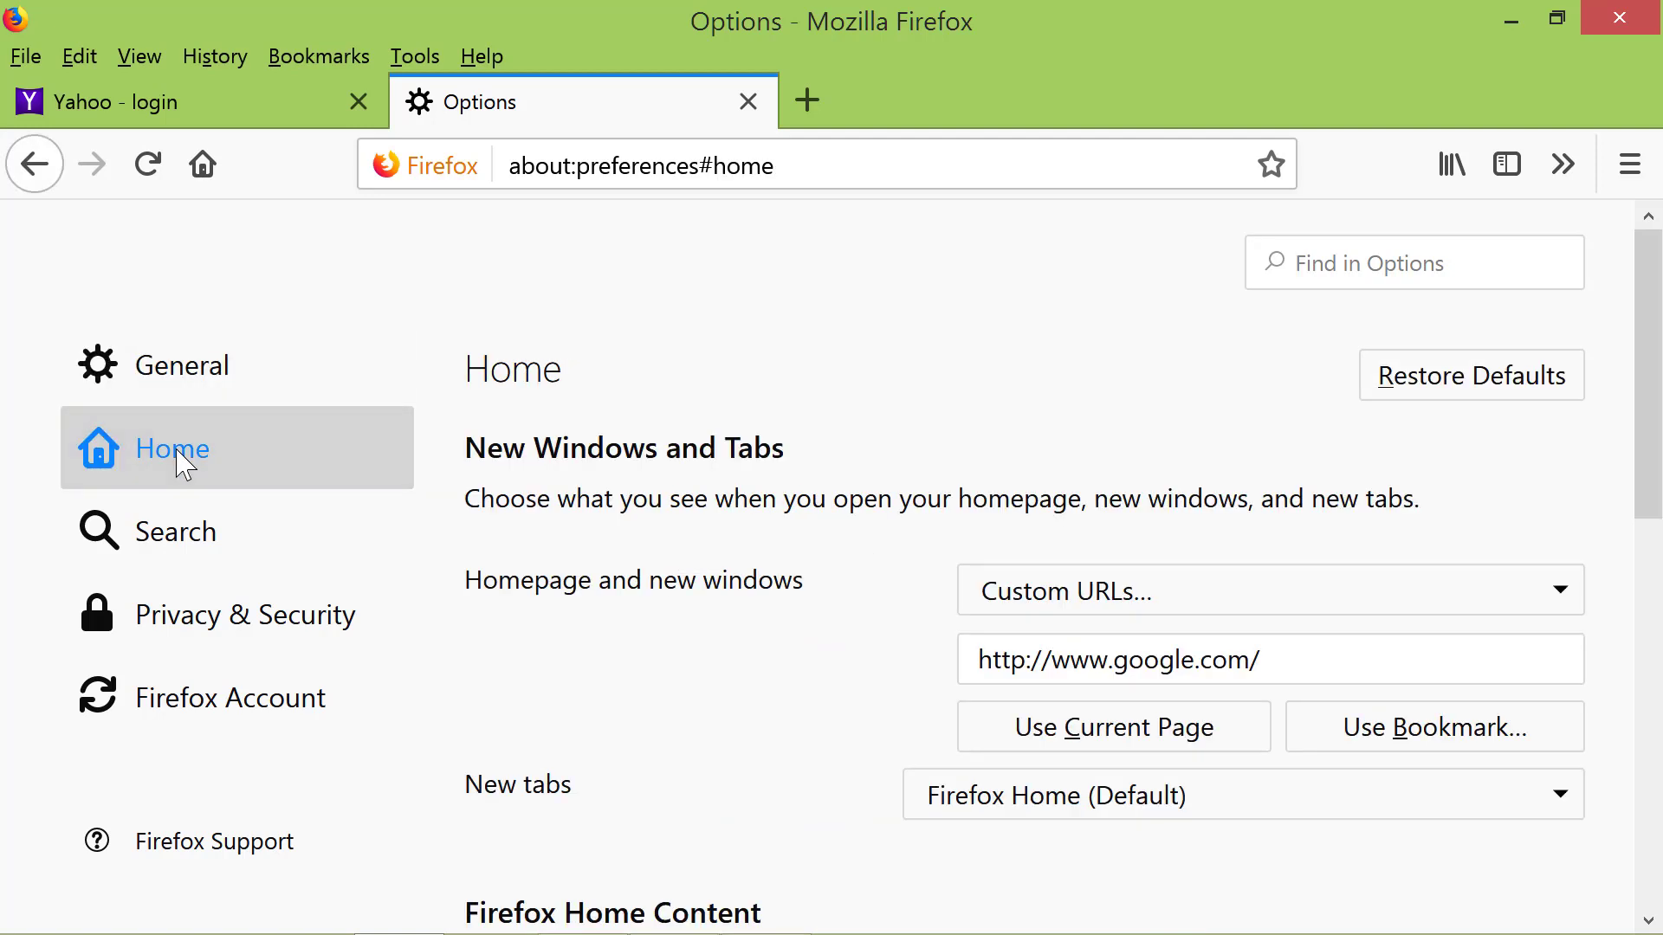
pyautogui.click(1111, 726)
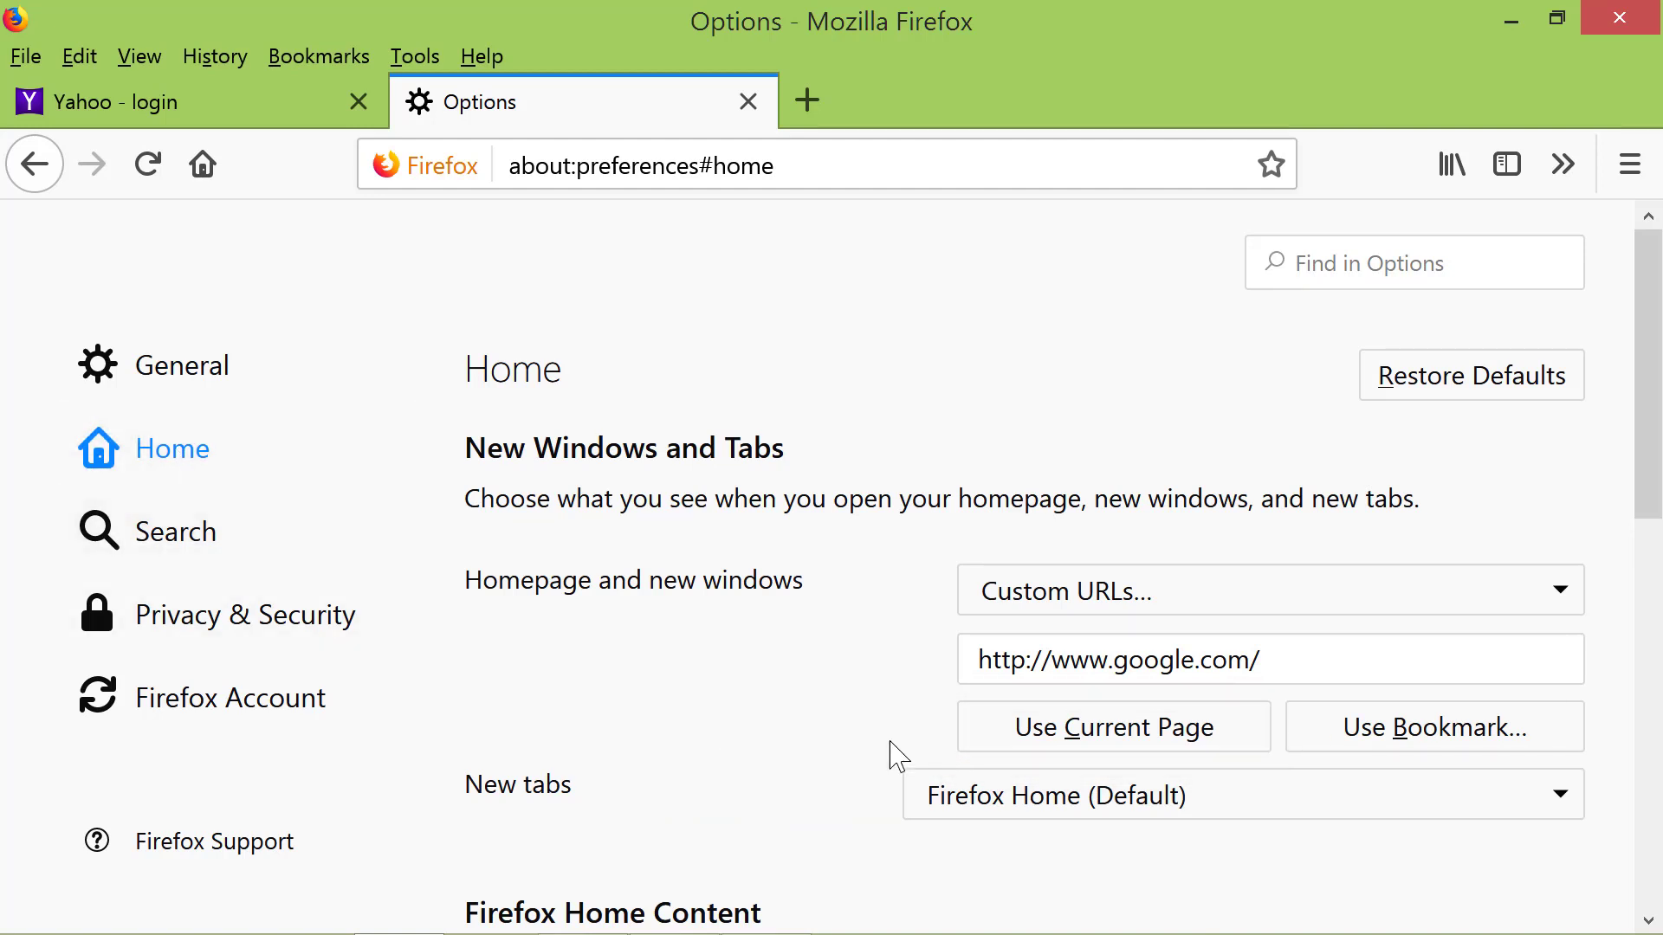
pyautogui.click(1112, 727)
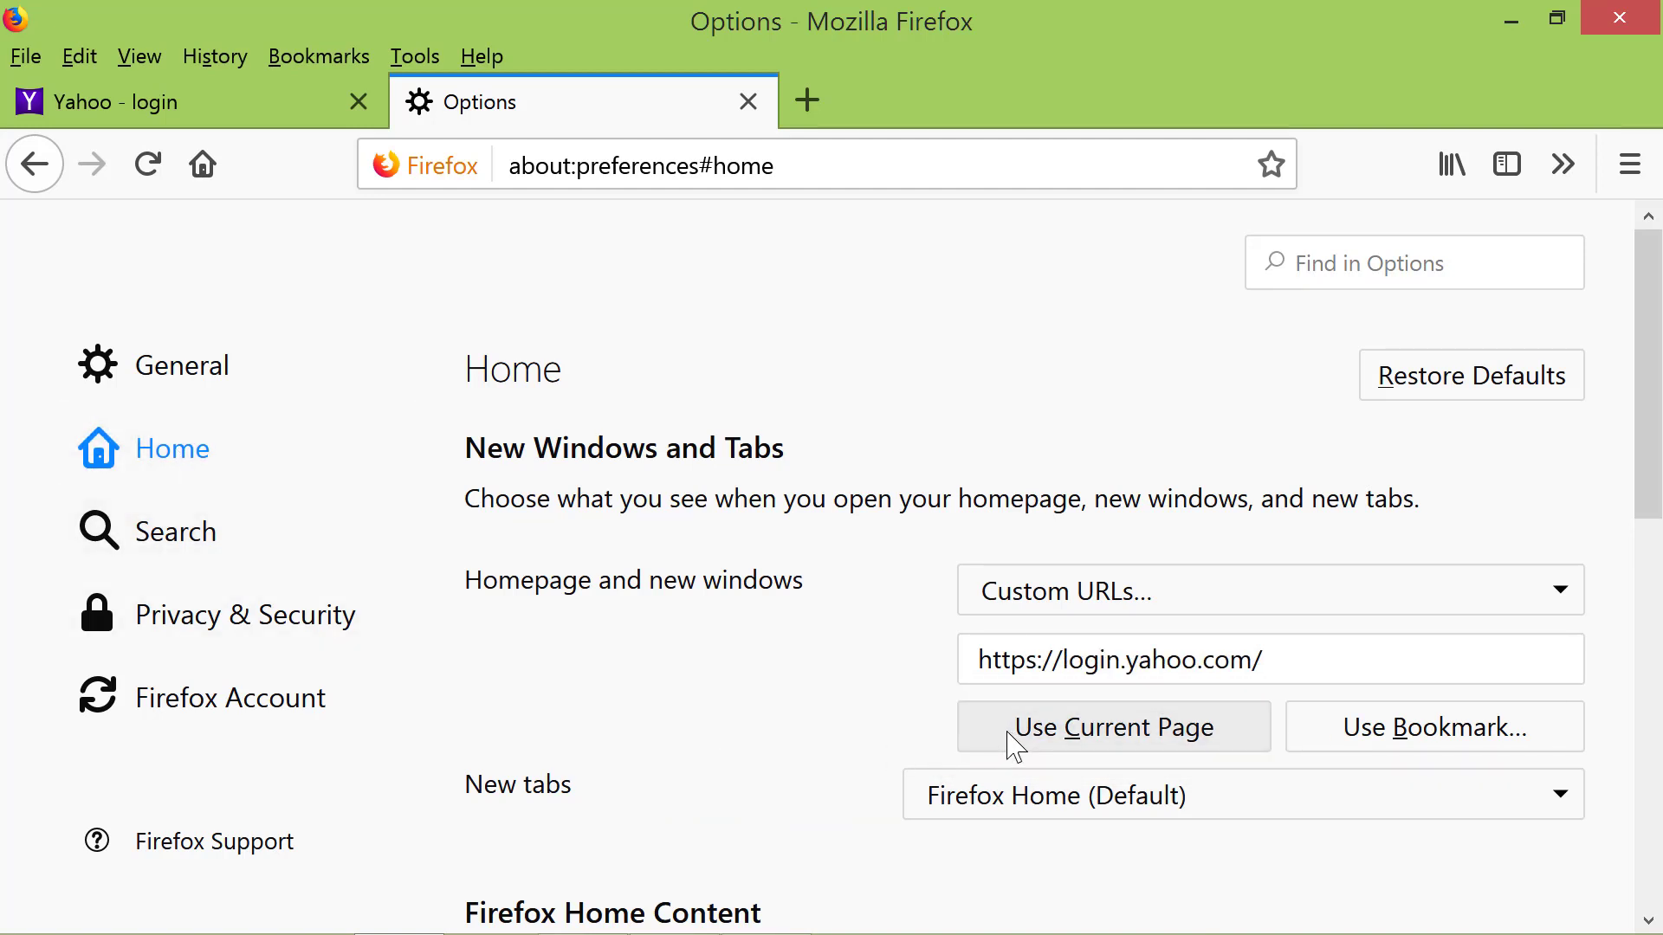
pyautogui.moveTo(918, 753)
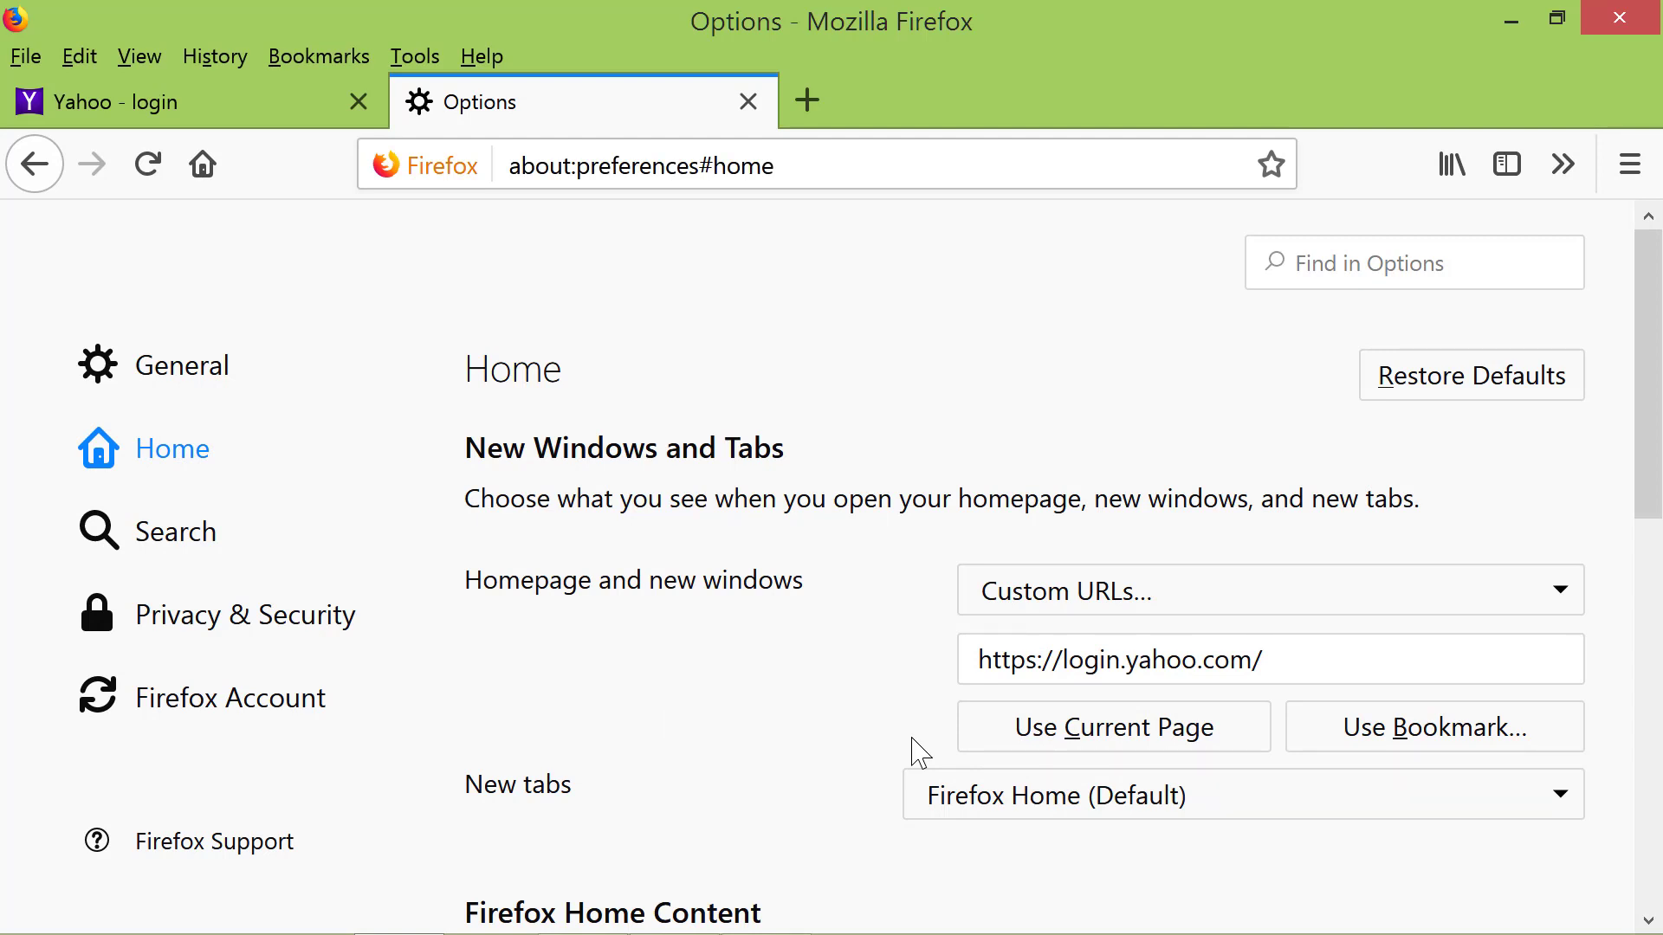
pyautogui.moveTo(1288, 529)
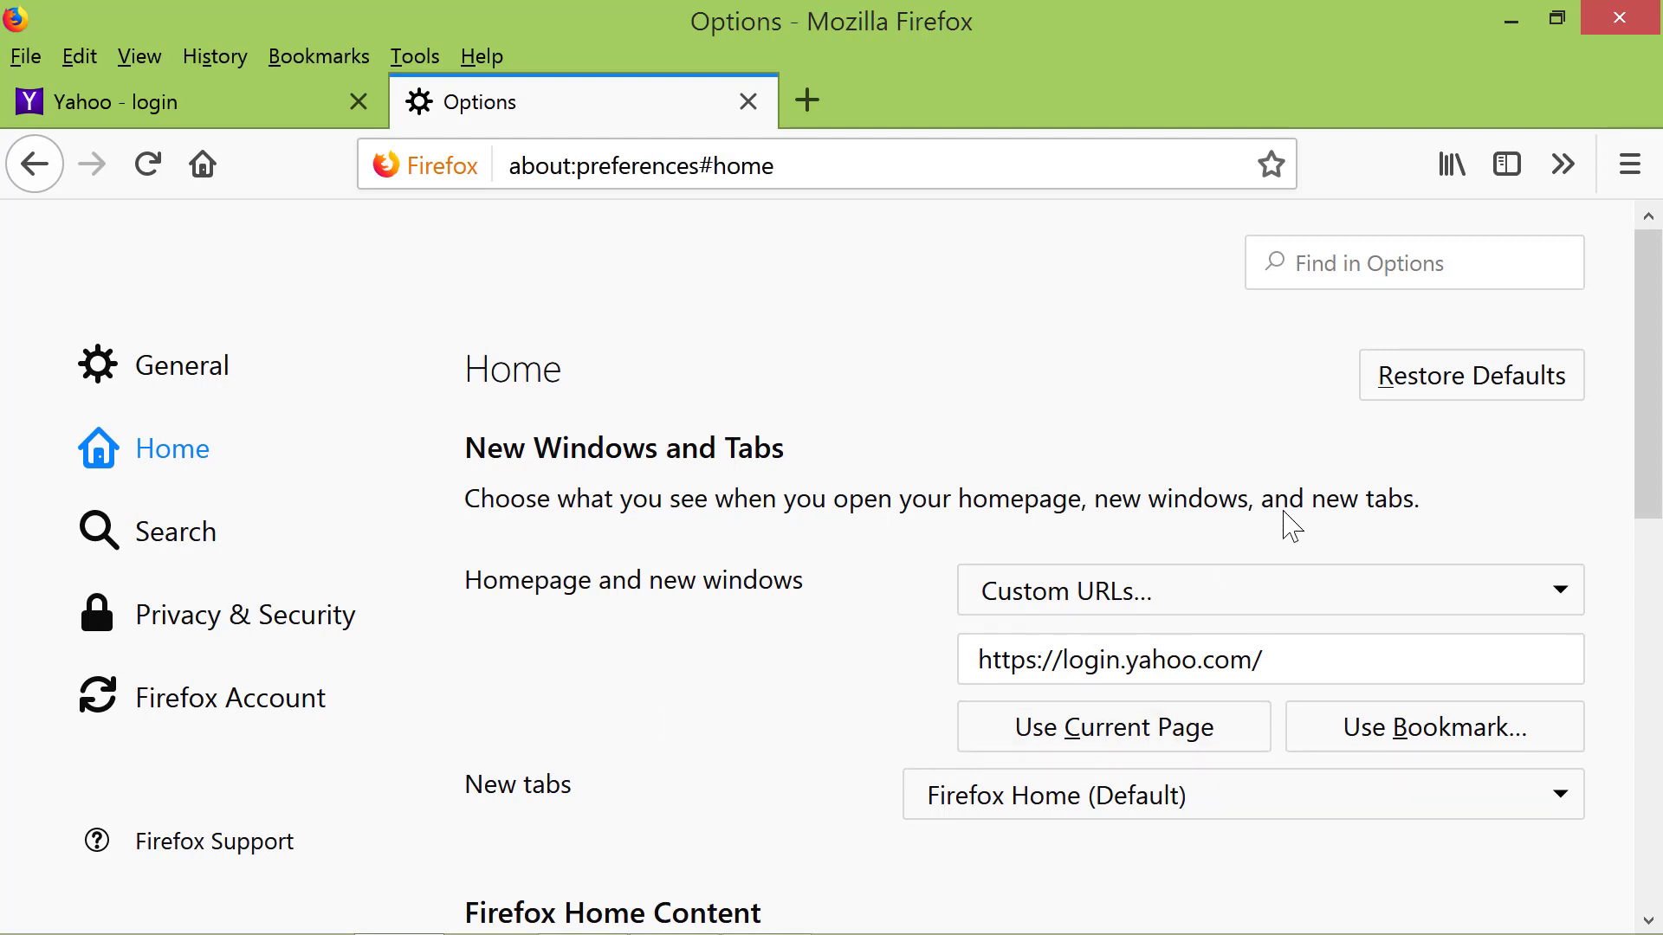
# Step: Close Firefox and its tabs, then relaunch to confirm the Yahoo login page opens
pyautogui.click(1617, 19)
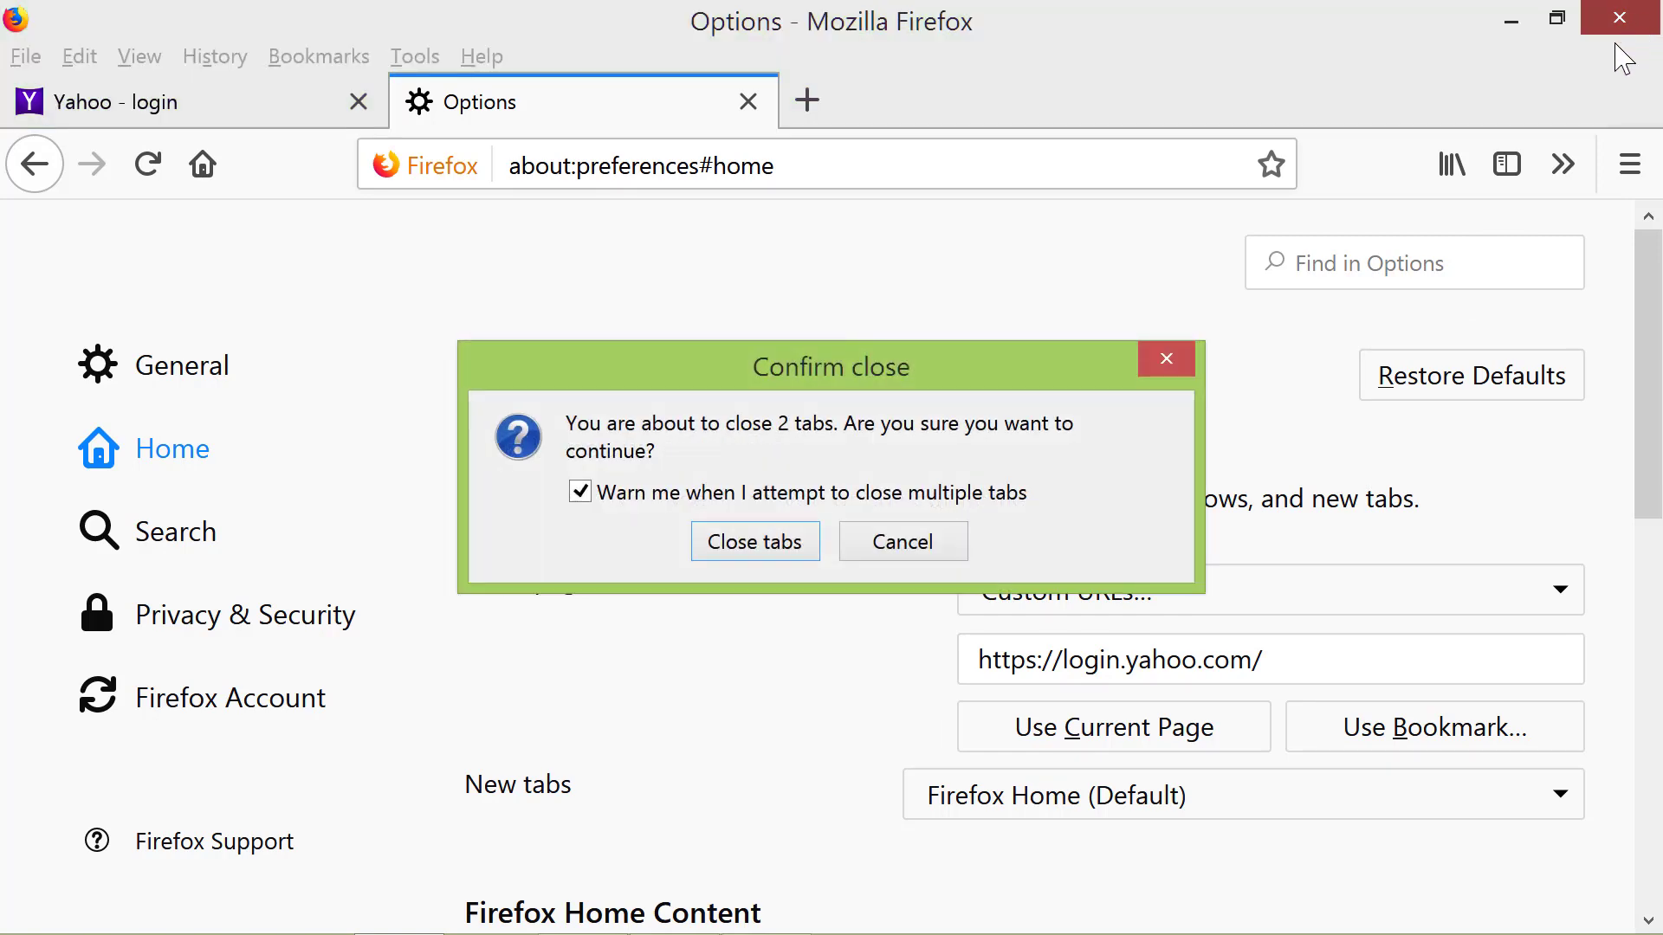
pyautogui.click(754, 541)
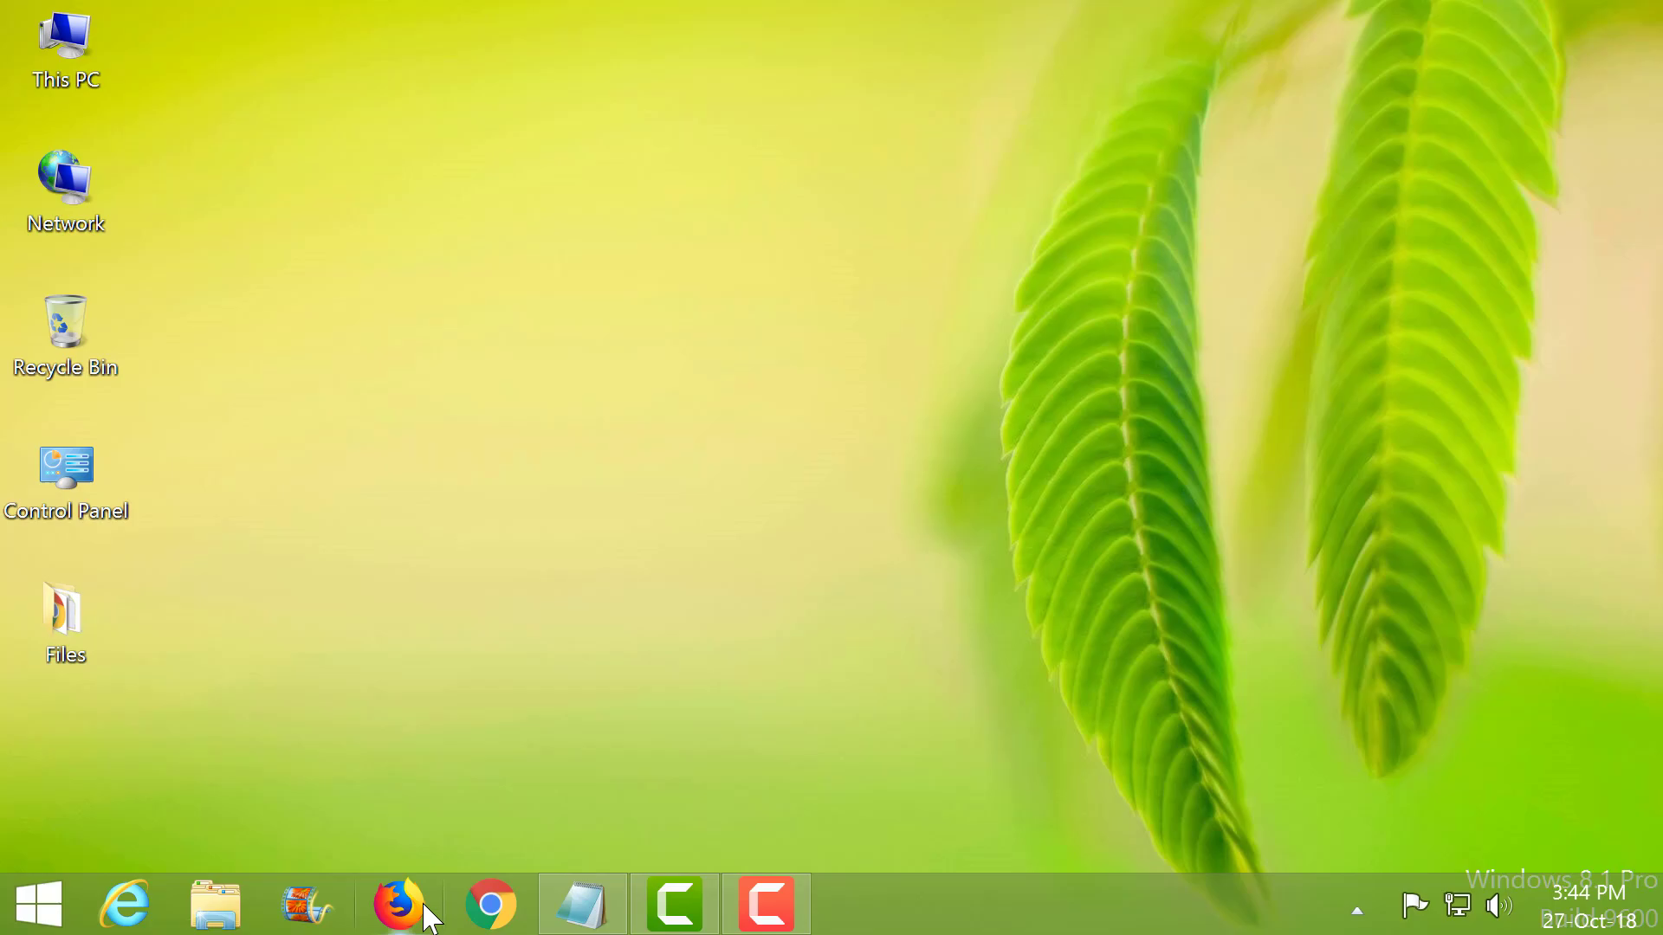
pyautogui.click(399, 903)
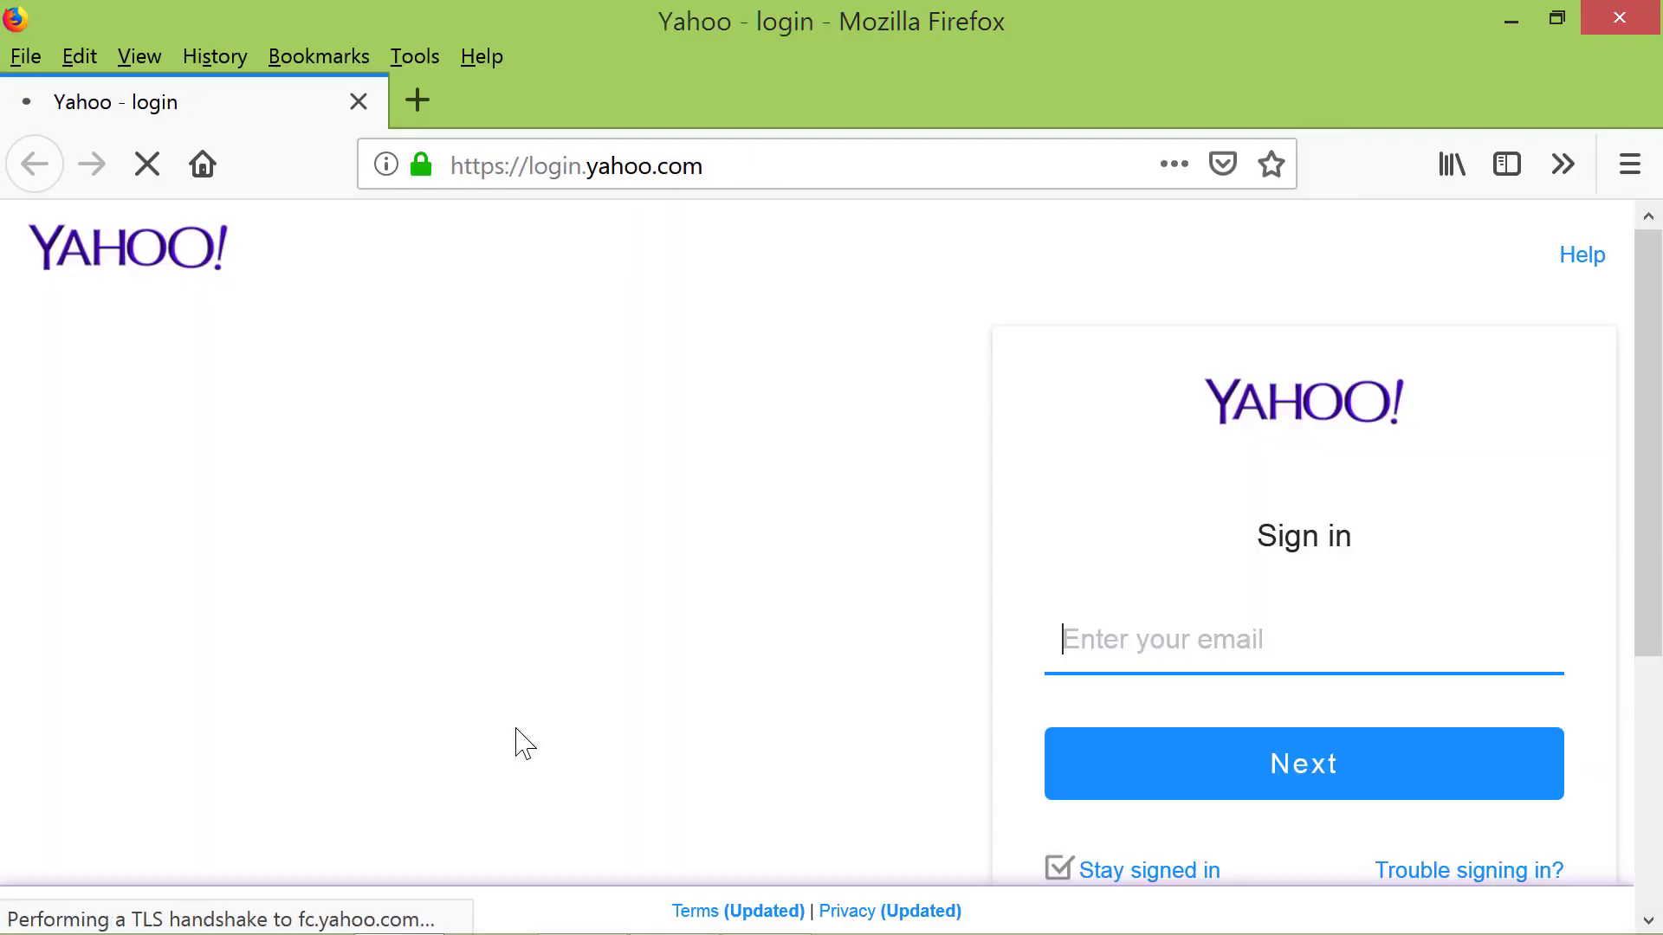